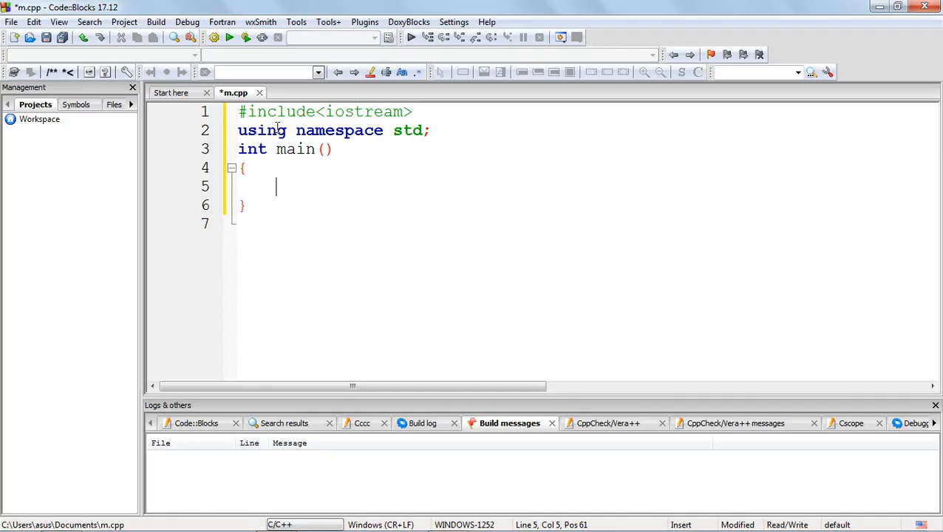
- Declare int x, y and remainder inside main
text(int)
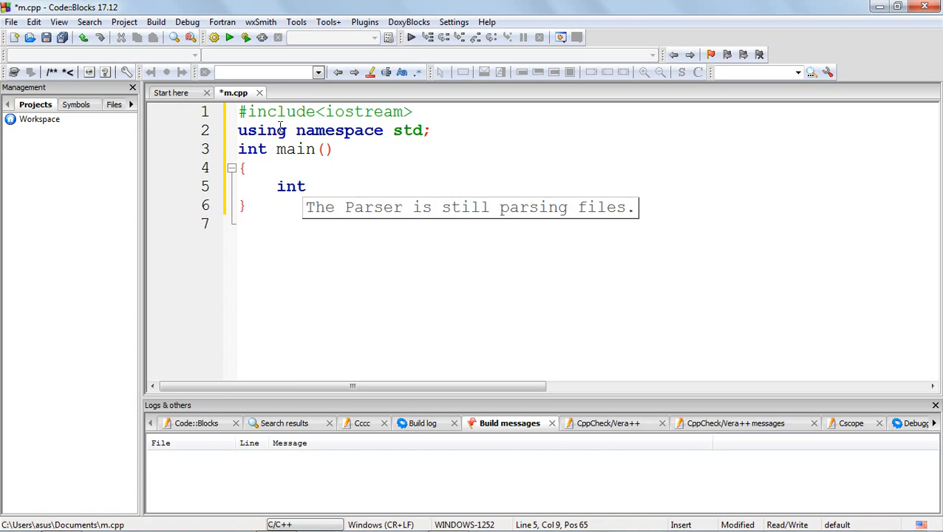
text(x,y)
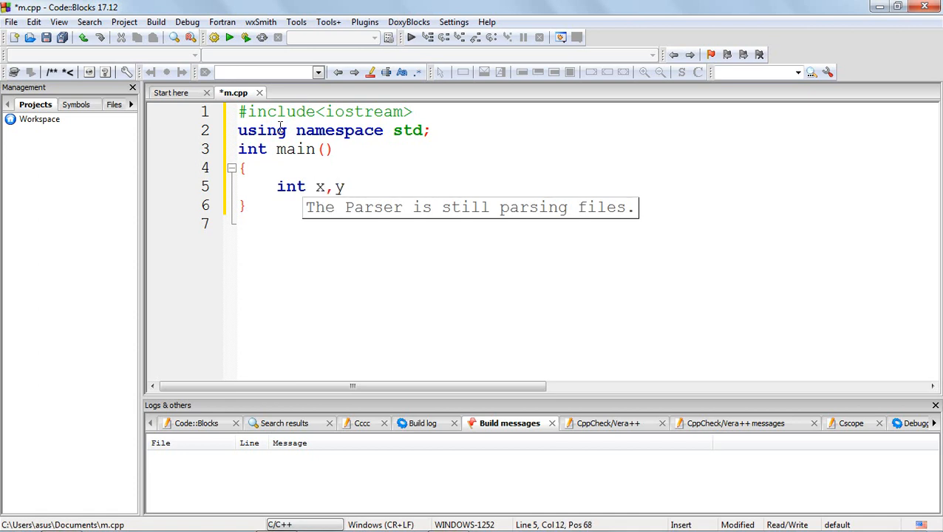
text(,)
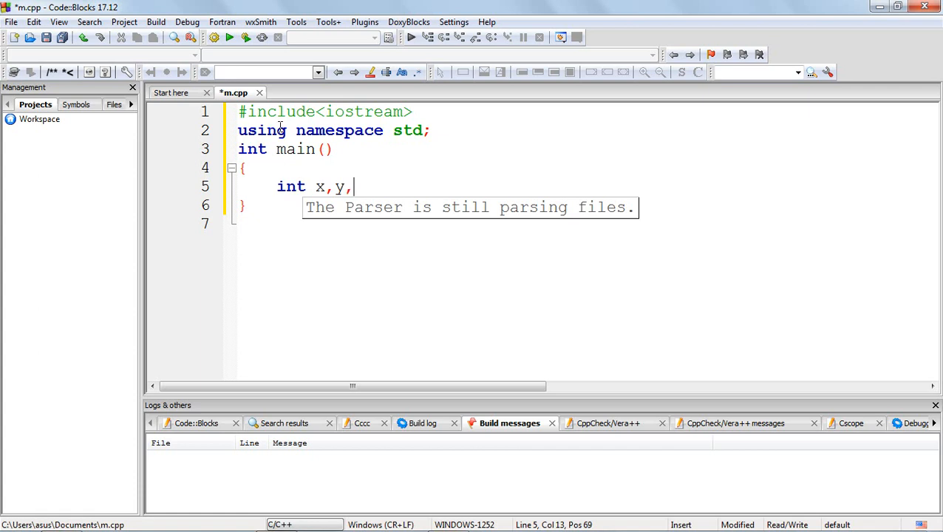
text(re)
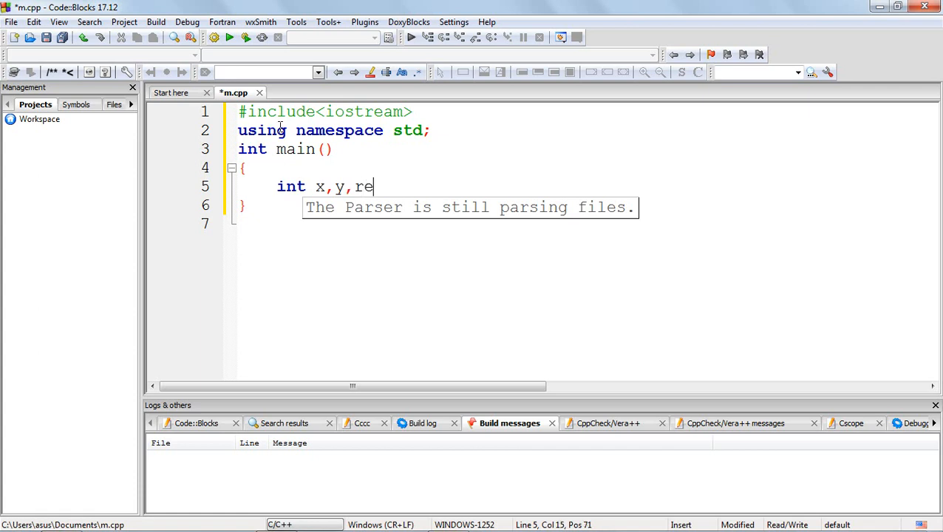
text(mai)
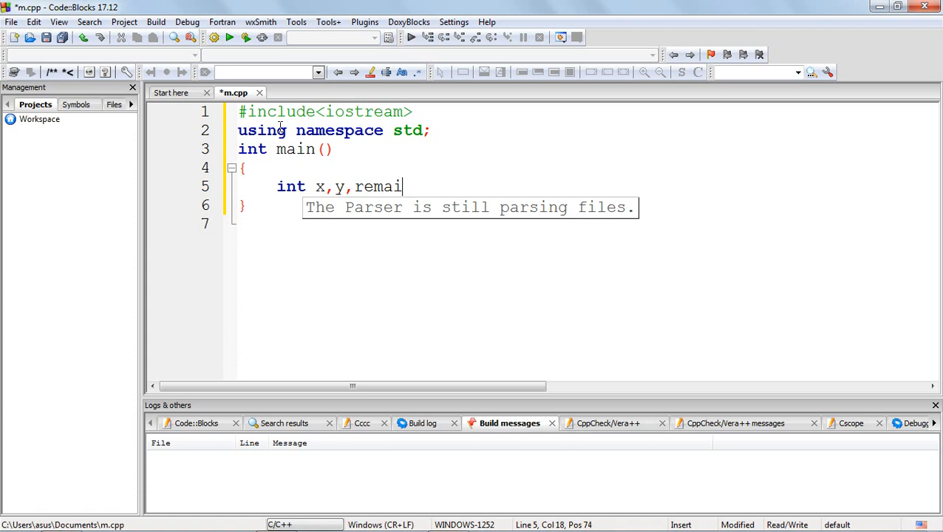
text(nder;)
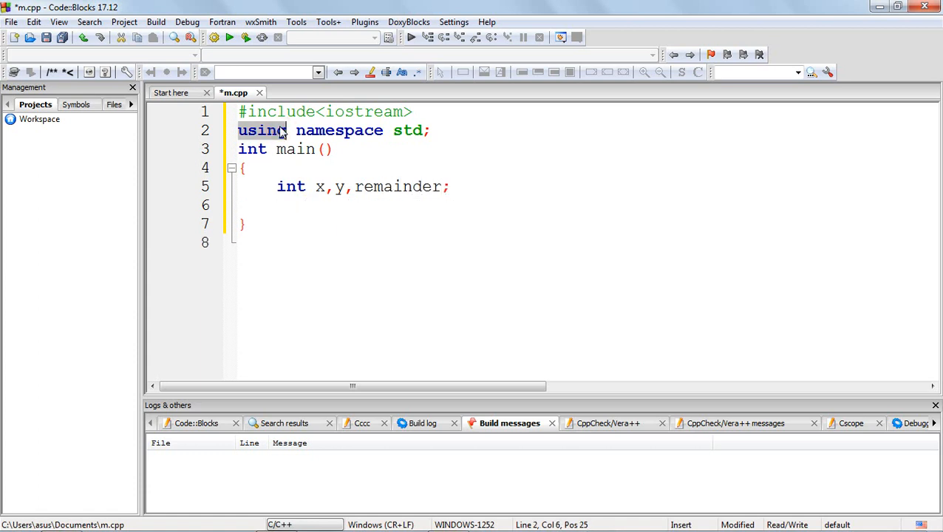
- Set x=5 and y=3, then compute remainder=x%y
text(x=5)
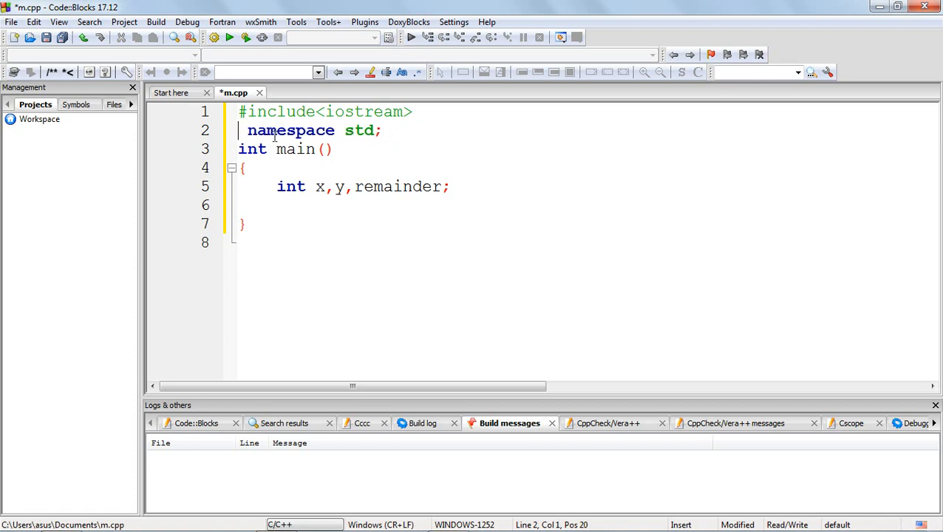
text(using)
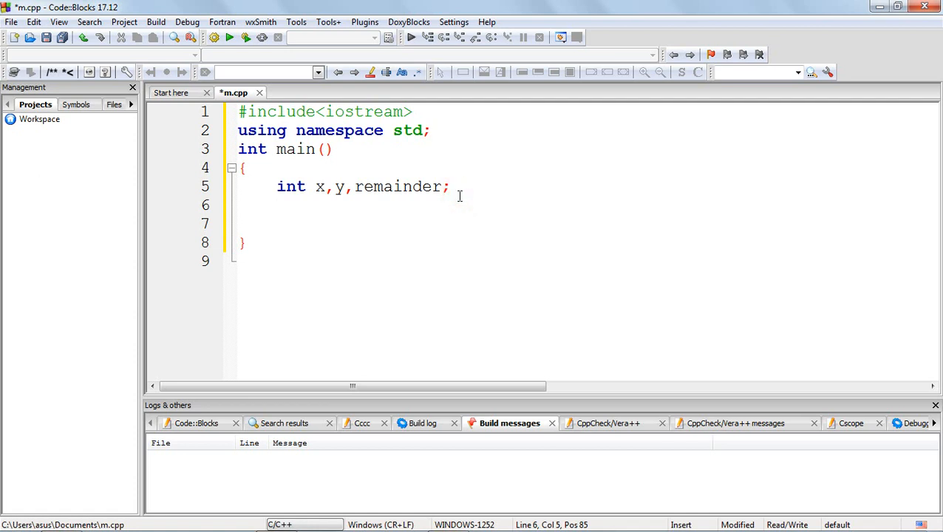
text(x=)
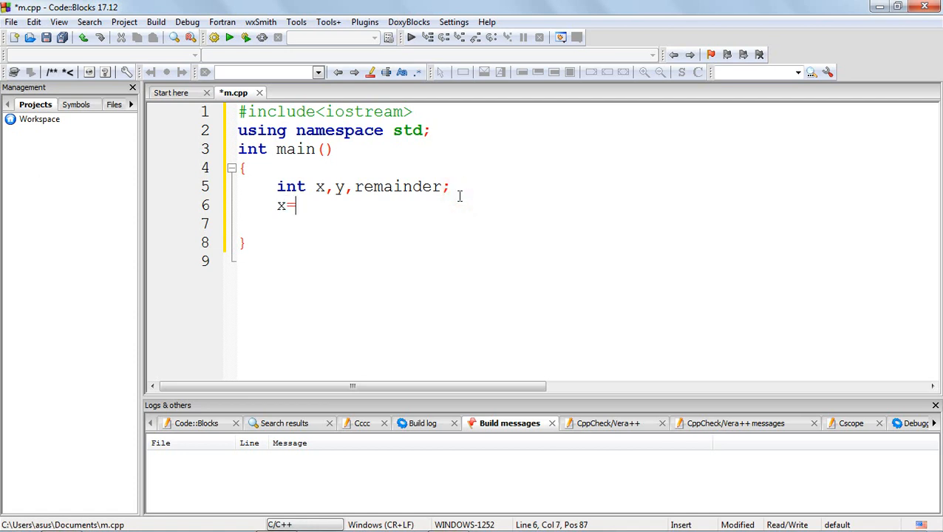
text(5;)
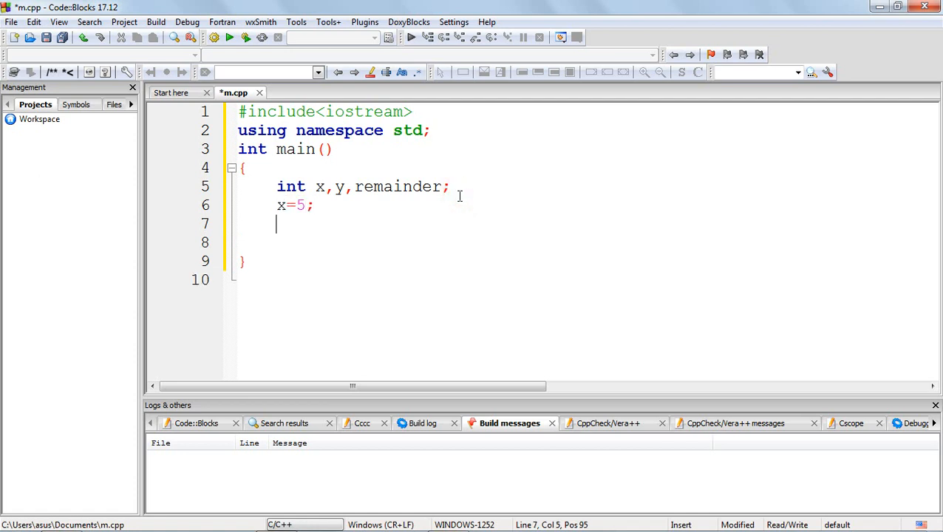
text(y=)
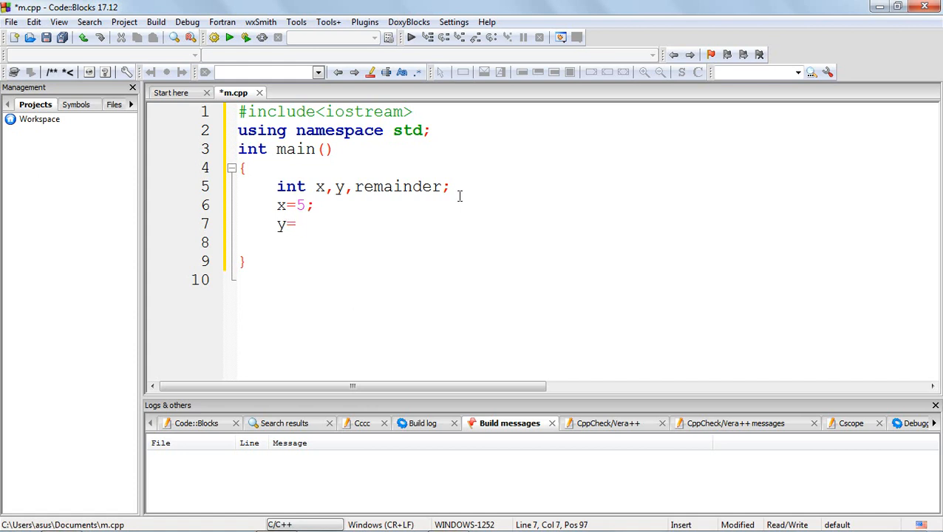
text(3;)
click(585, 243)
text(re)
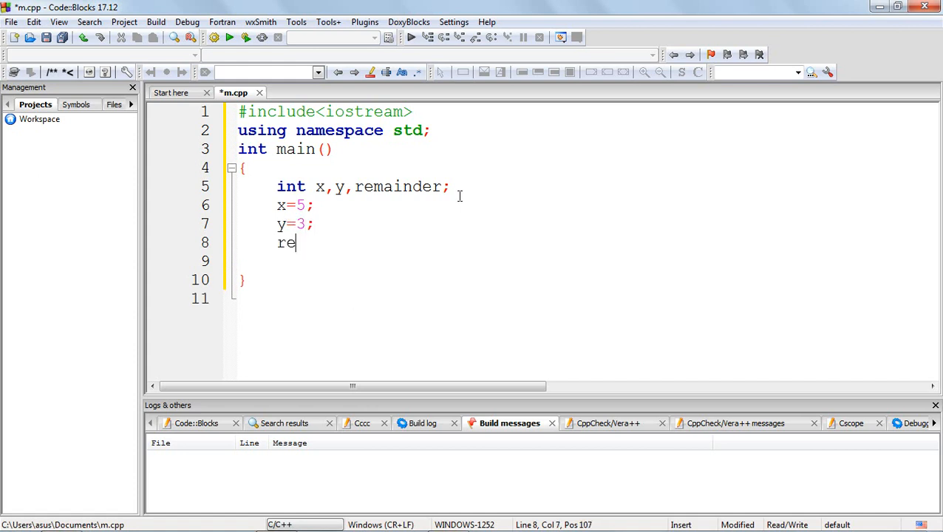
text(mainde)
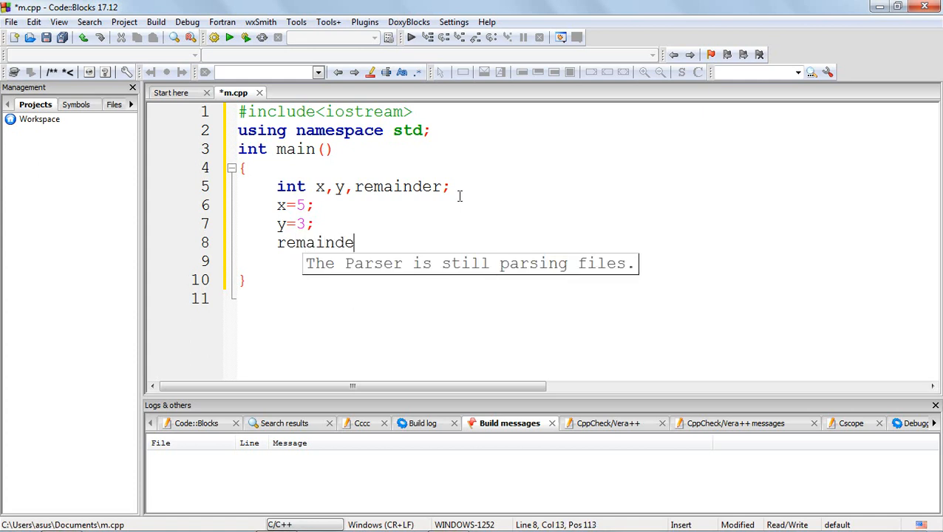
text(r=)
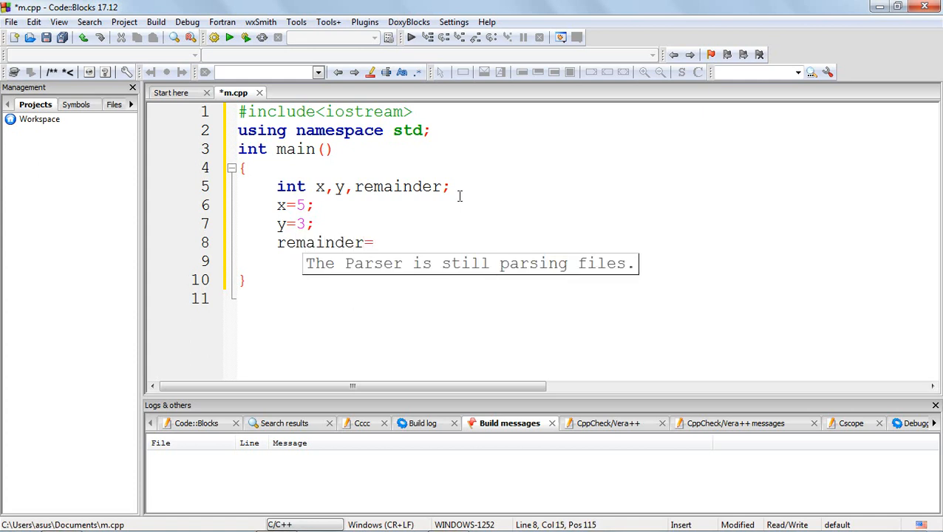
text(x)
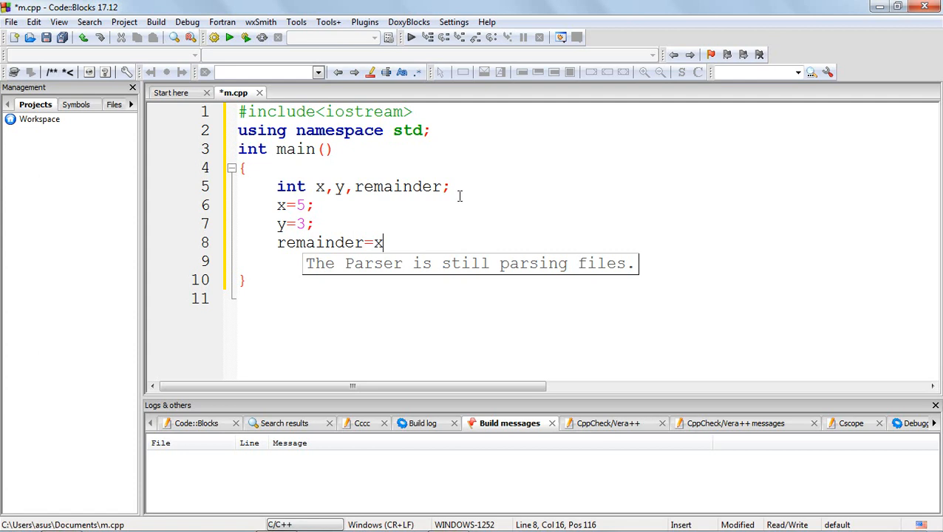
text(%)
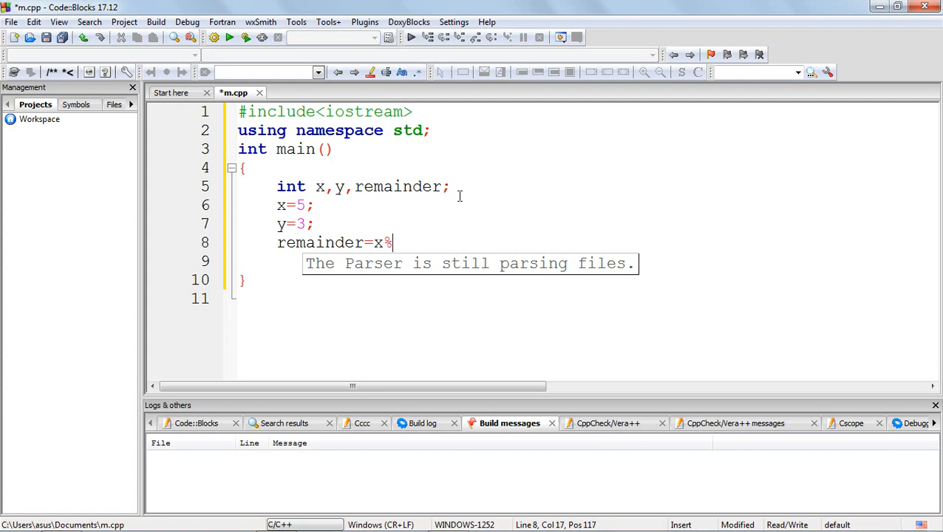
text(y;)
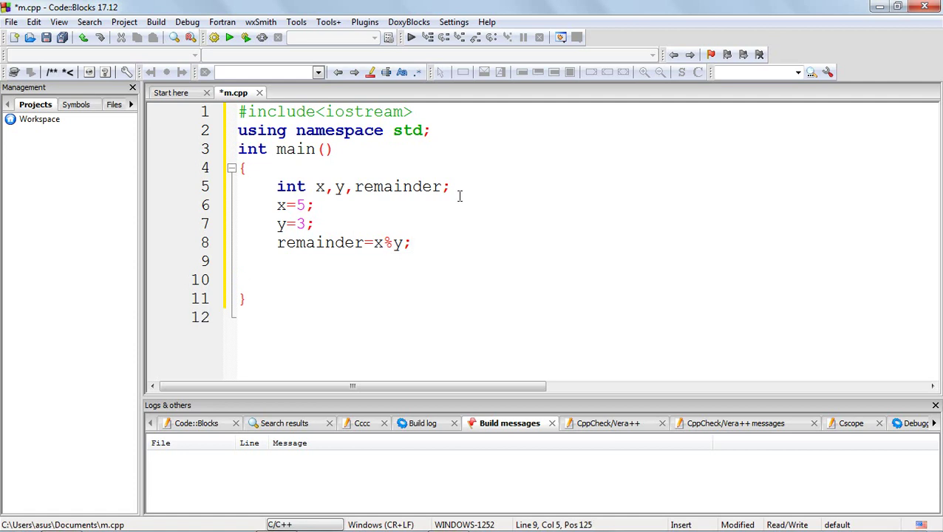
- Add cout<<"remainder"<<remainder<<endl; after the modulus calculation
text(cout<<)
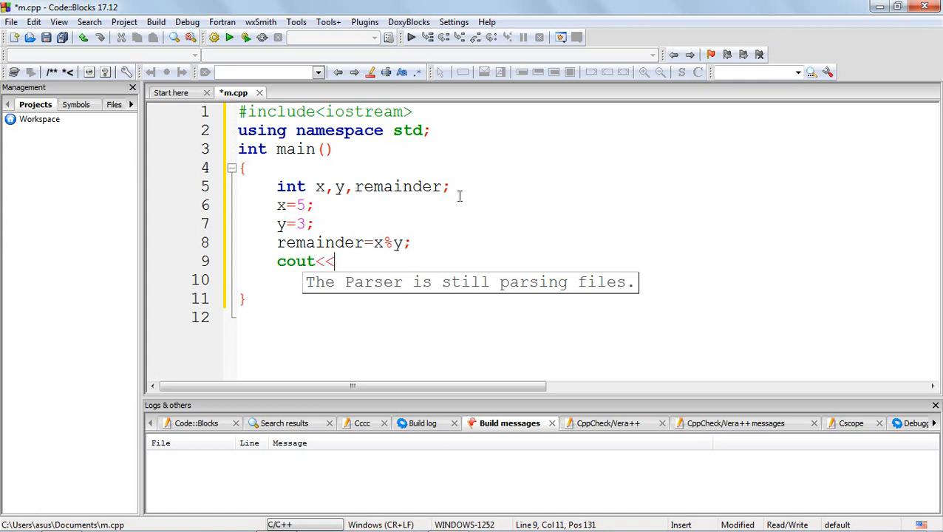
text(")
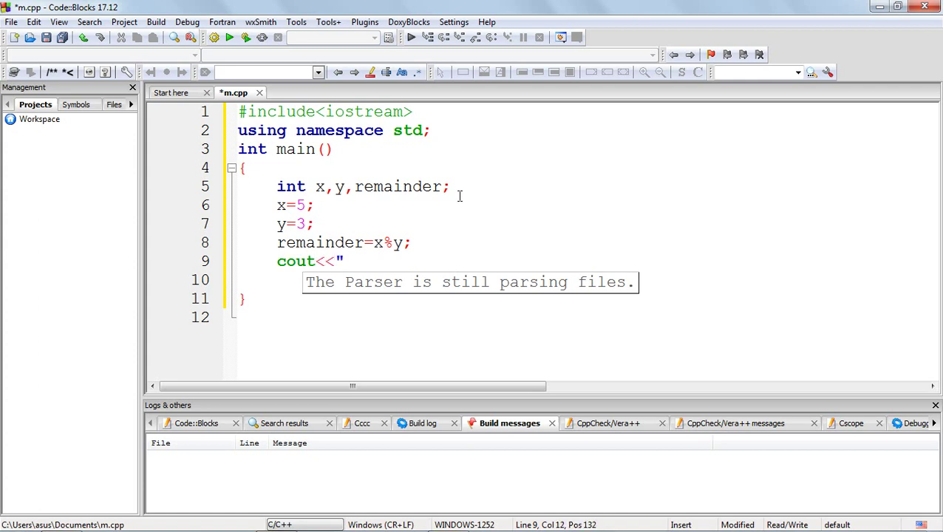
text(remaind)
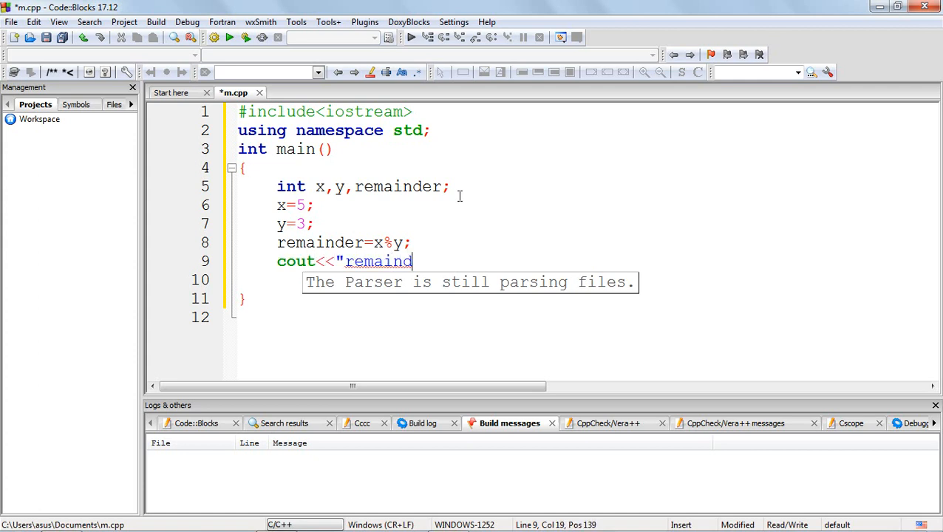
text(er)
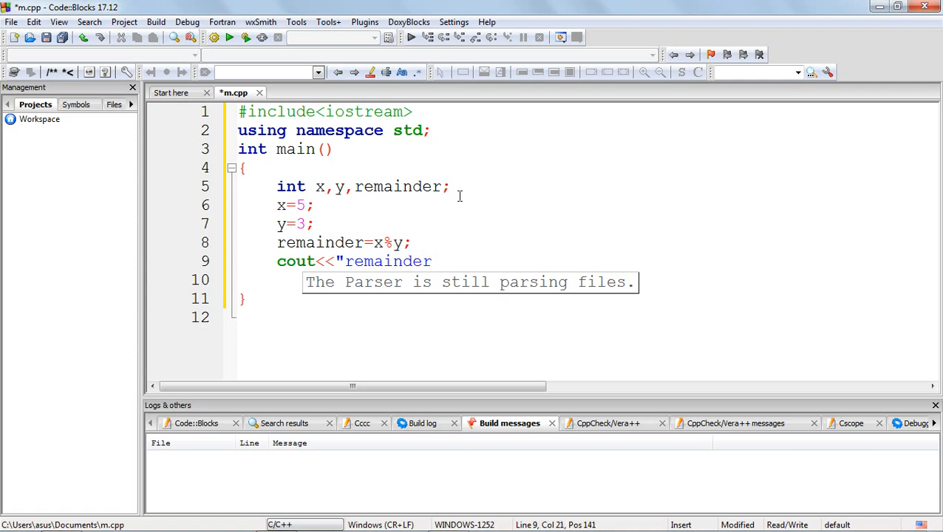
text("<<)
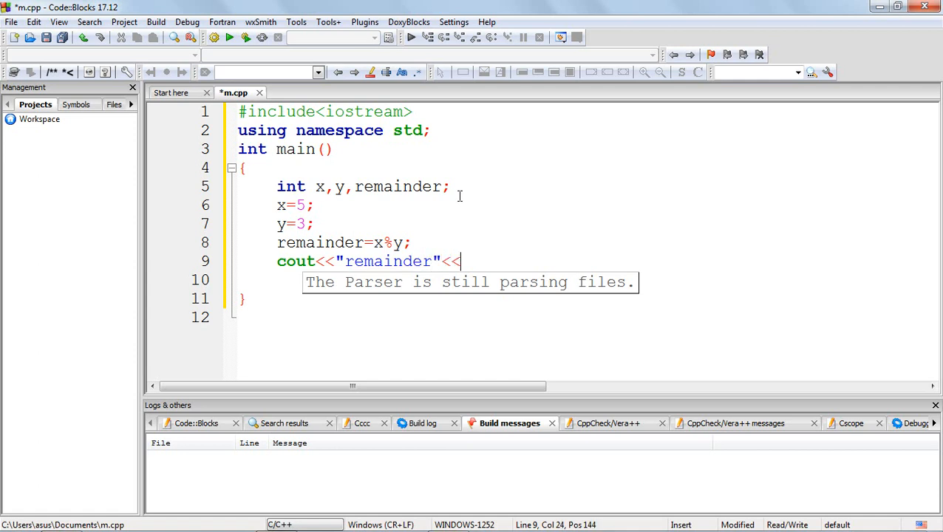
text(remai)
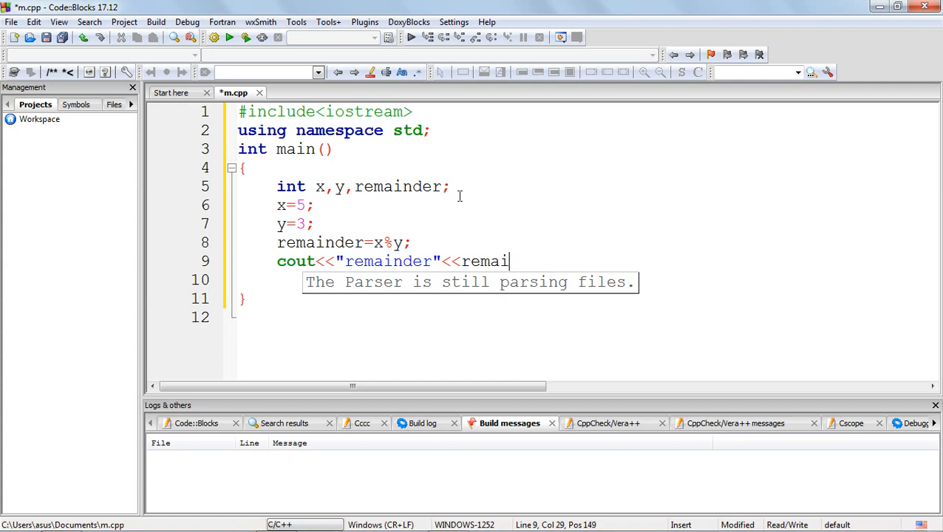
text(nder<)
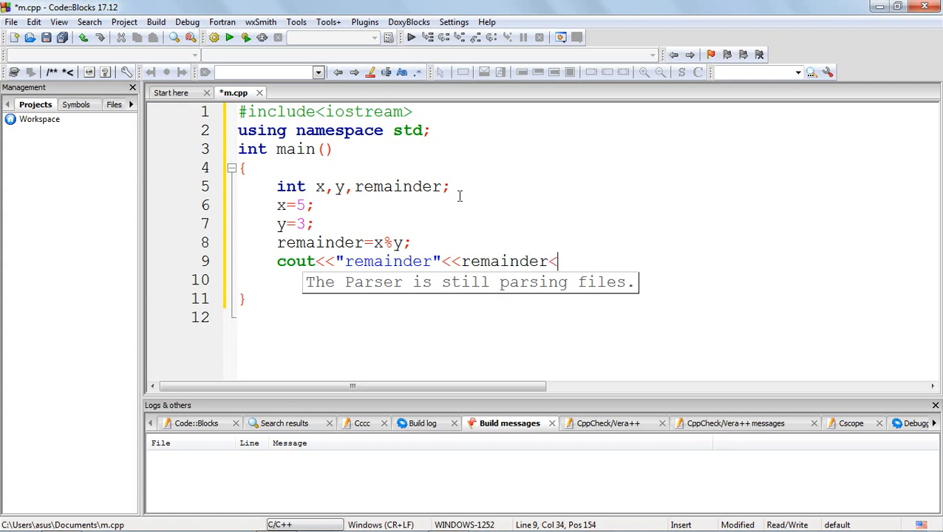
text(<endl)
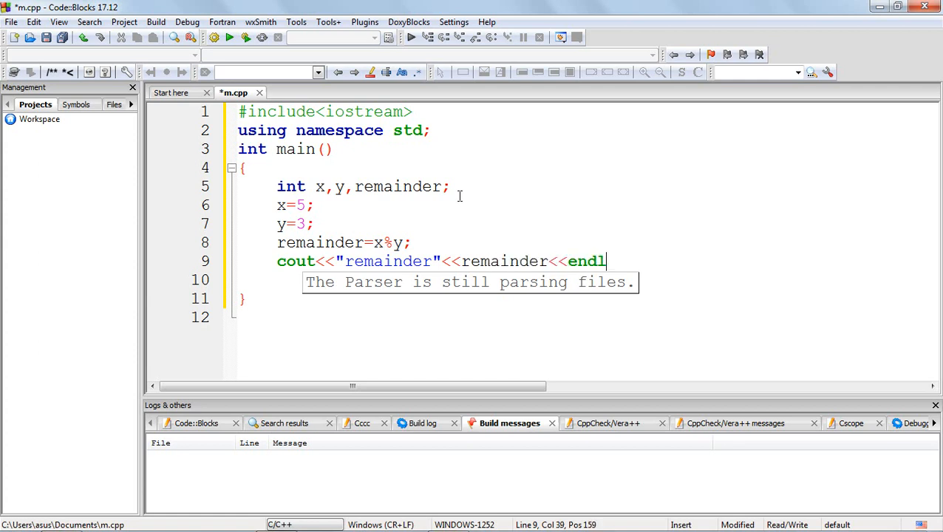
text(;)
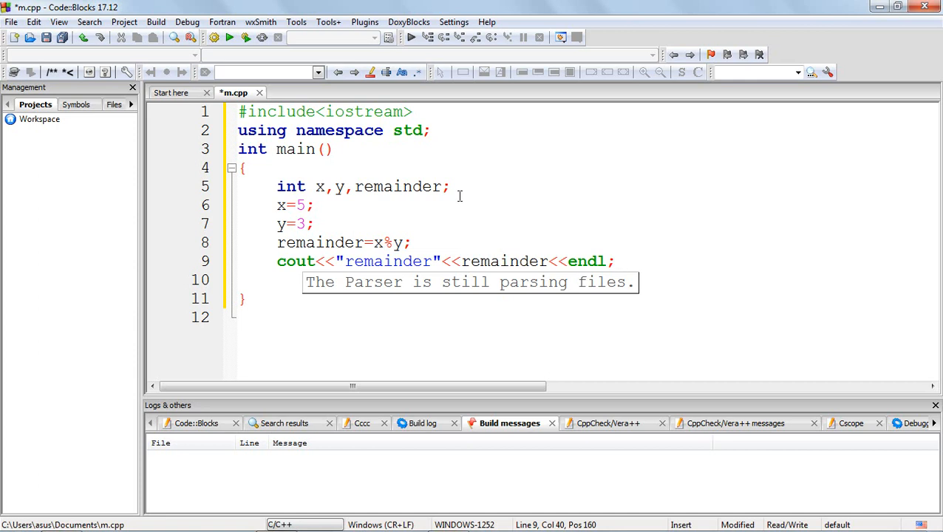
click(615, 261)
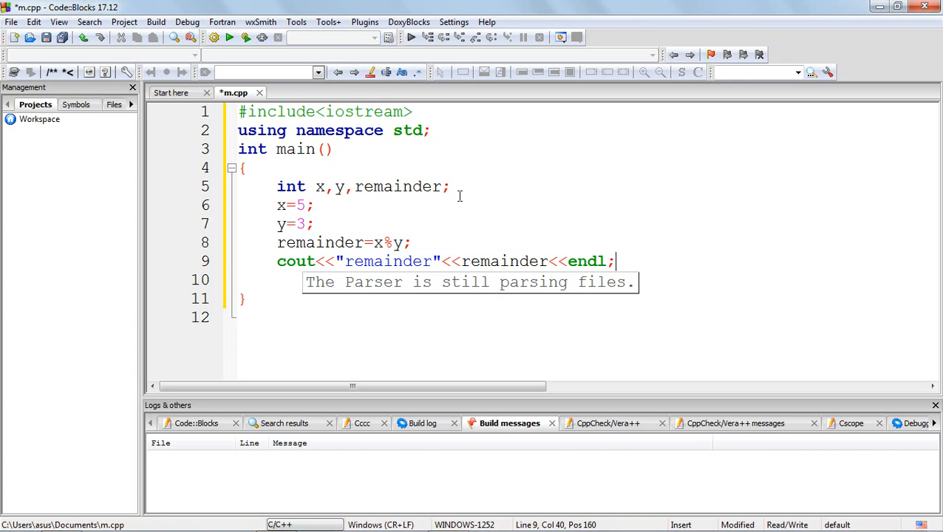
- Build m.cpp and confirm 0 errors and 0 warnings
click(245, 38)
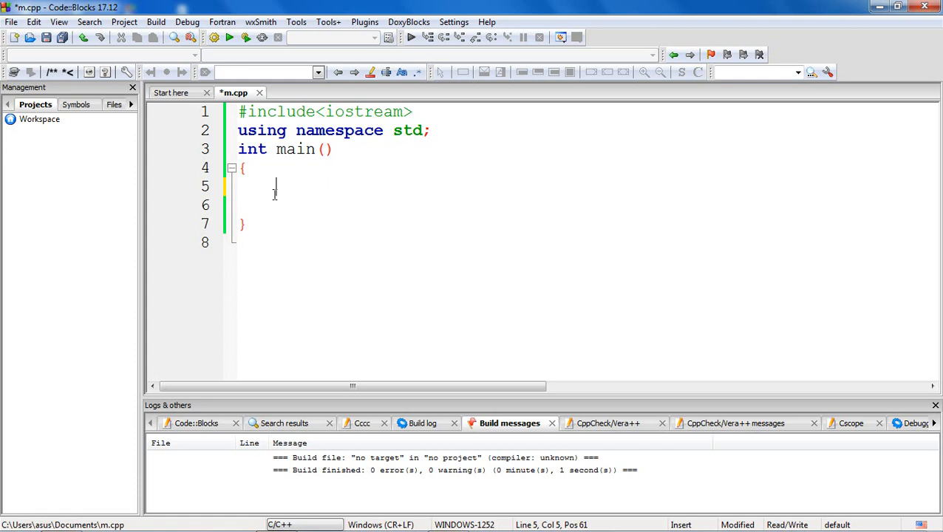
- Declare float variables x, y and result
text(floa)
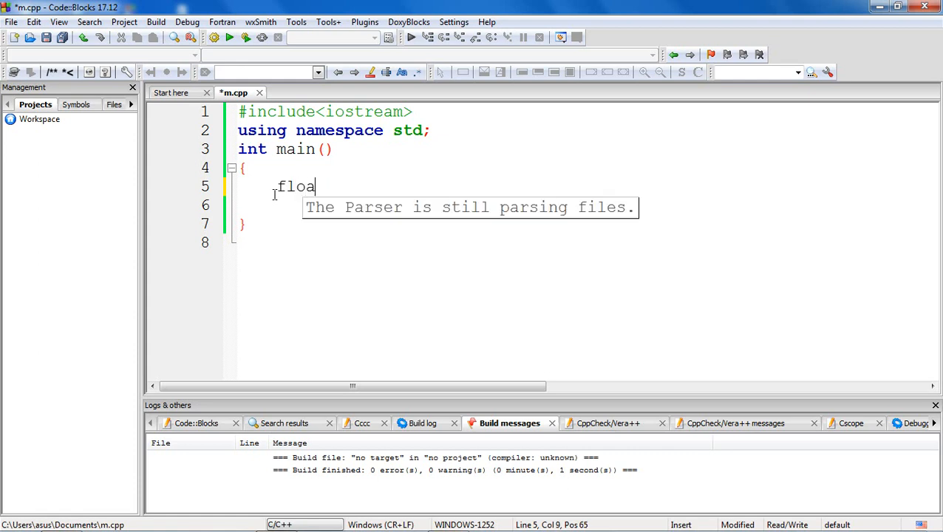
text(t)
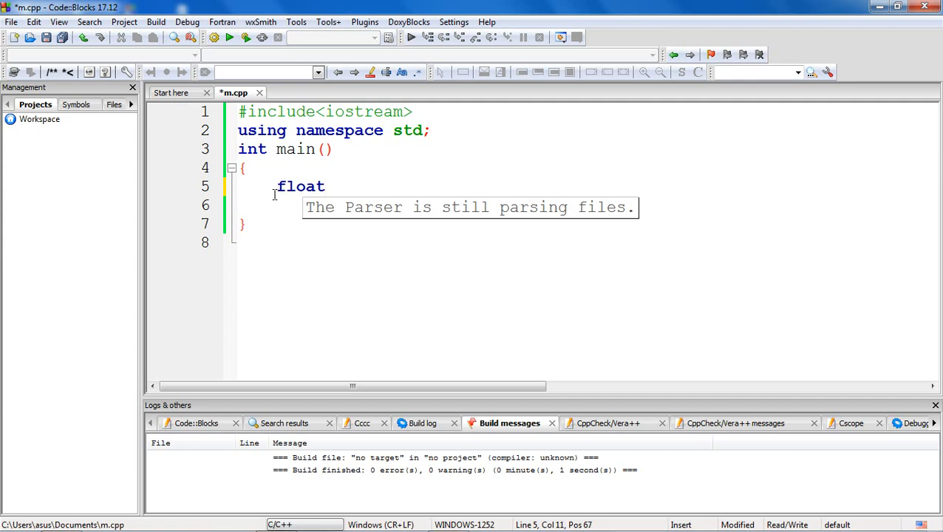
text(x,)
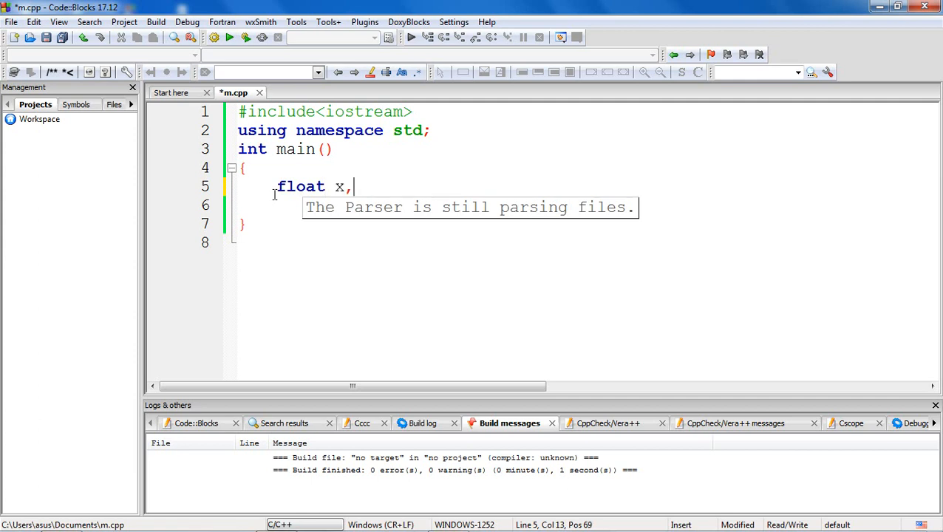
text(y;)
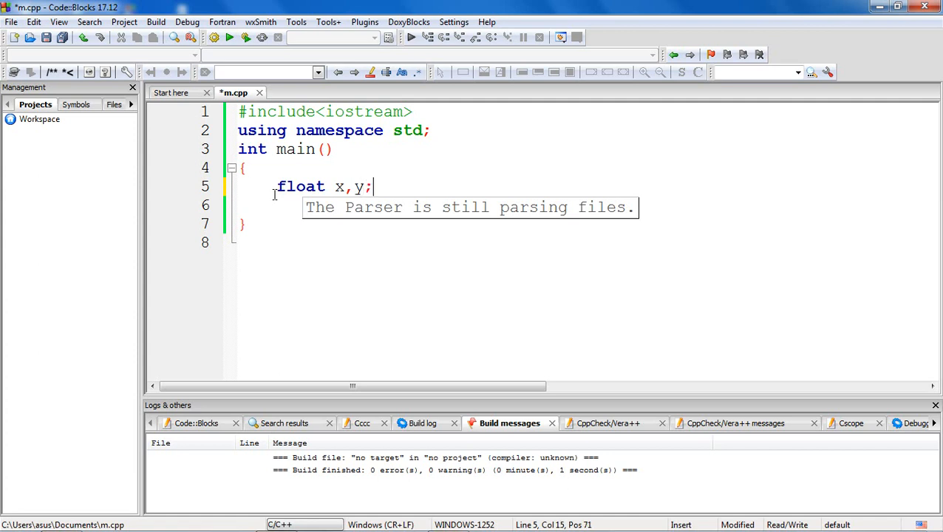
key(Return)
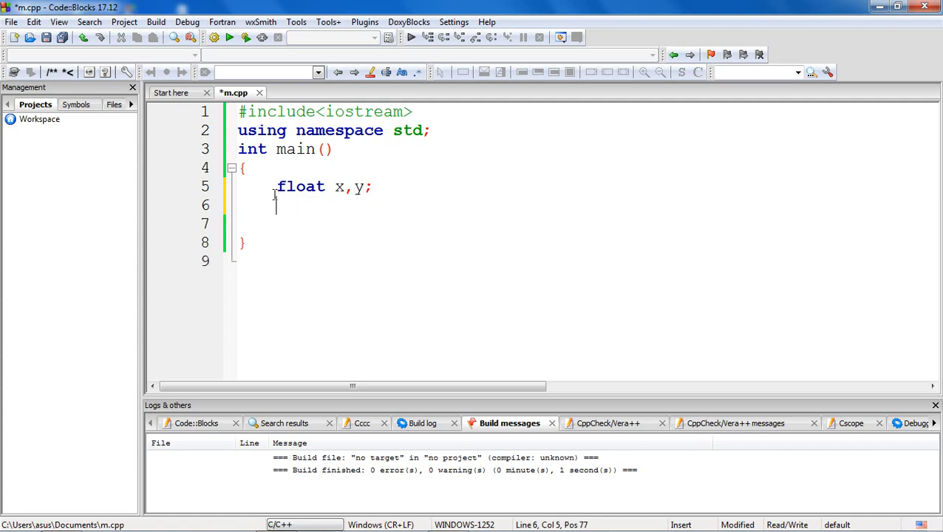
text(float)
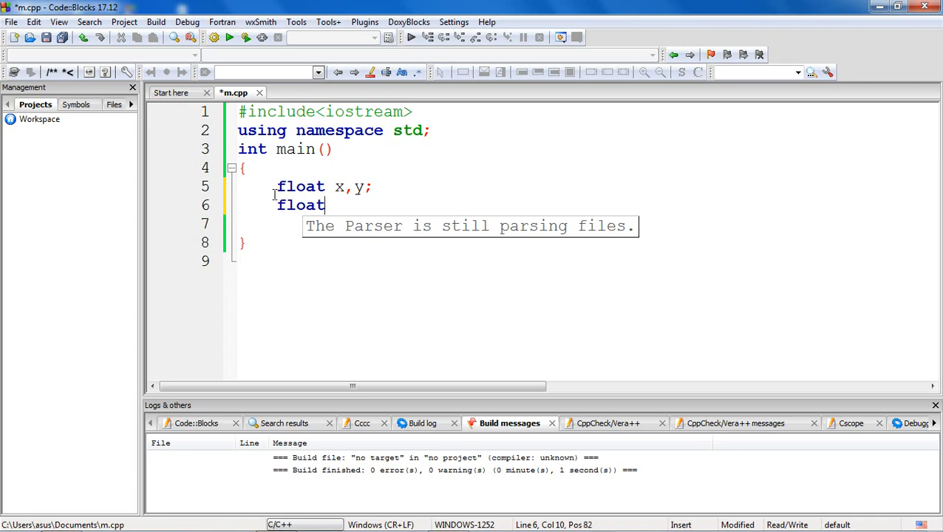
text(result;)
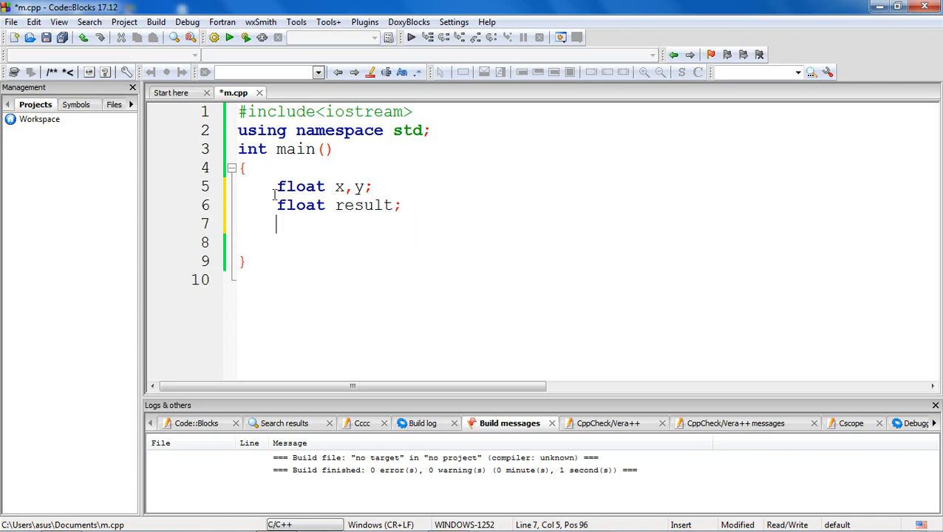
- Set x=2.3 and y=1.5, then compute result=x%y
text(r)
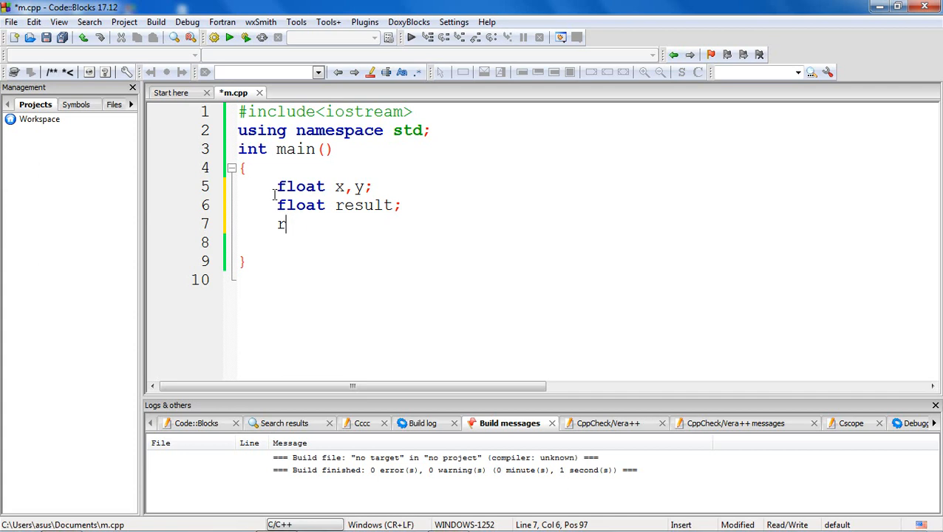
text(x)
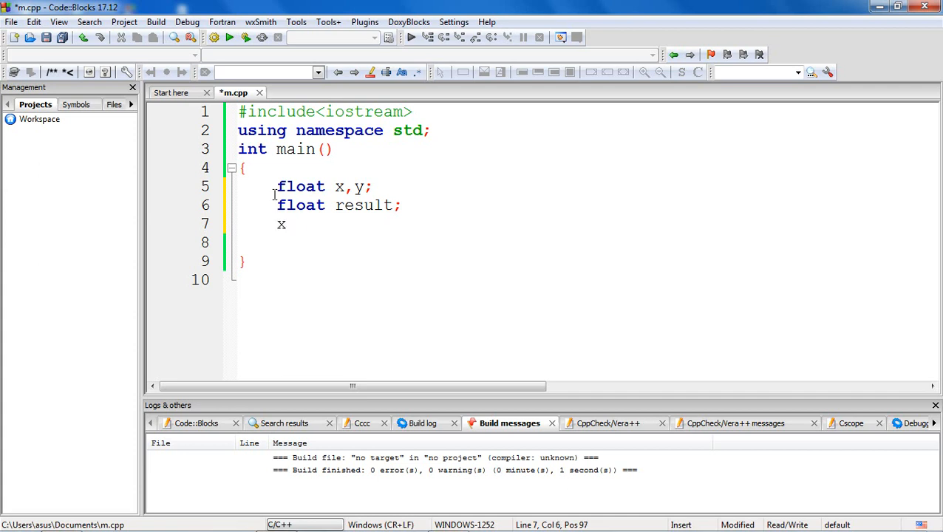
text(=2.)
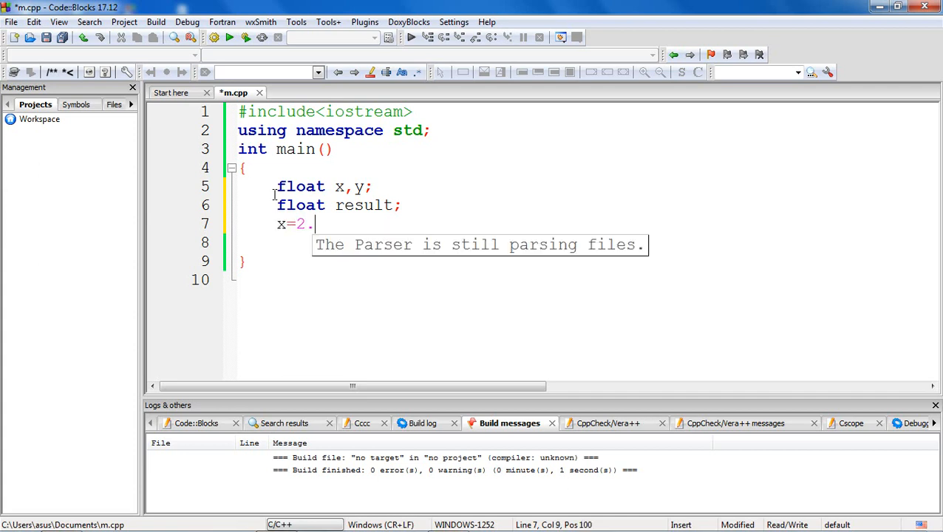
text(3;)
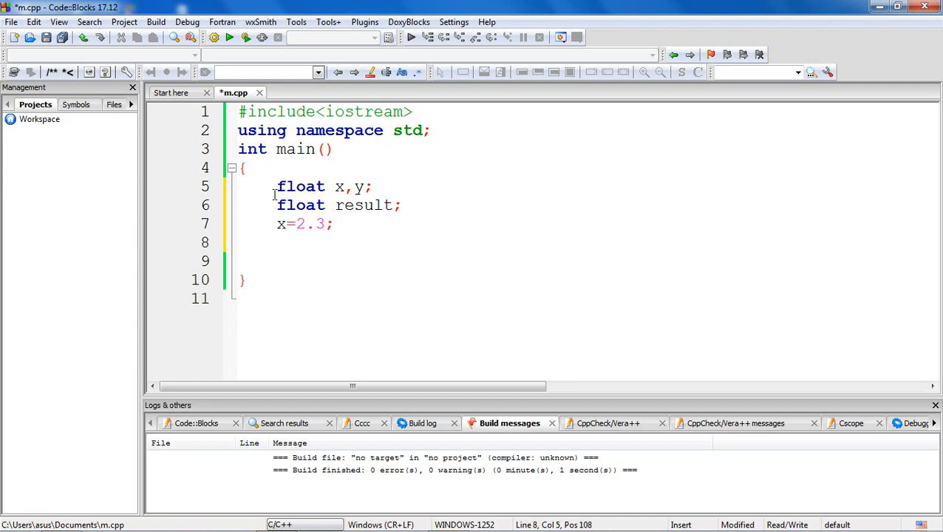
text(y=1)
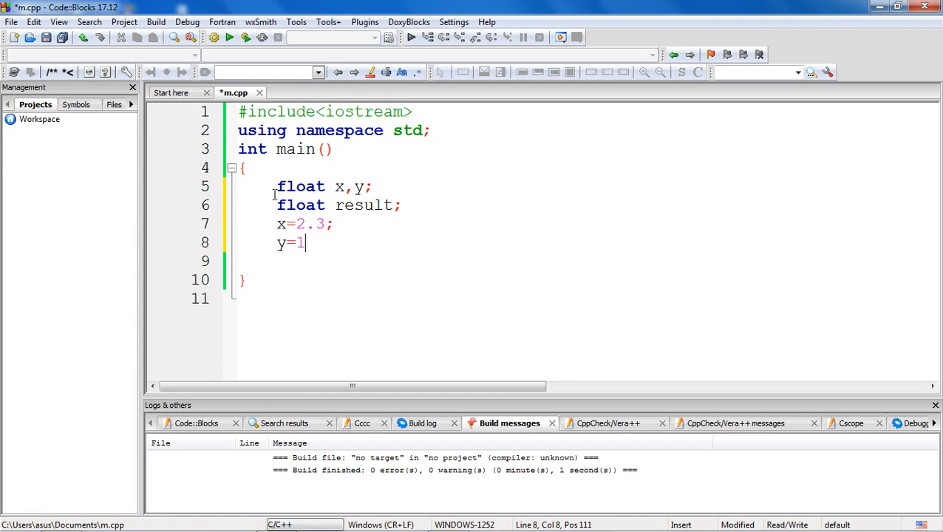
text(.5;)
text(res)
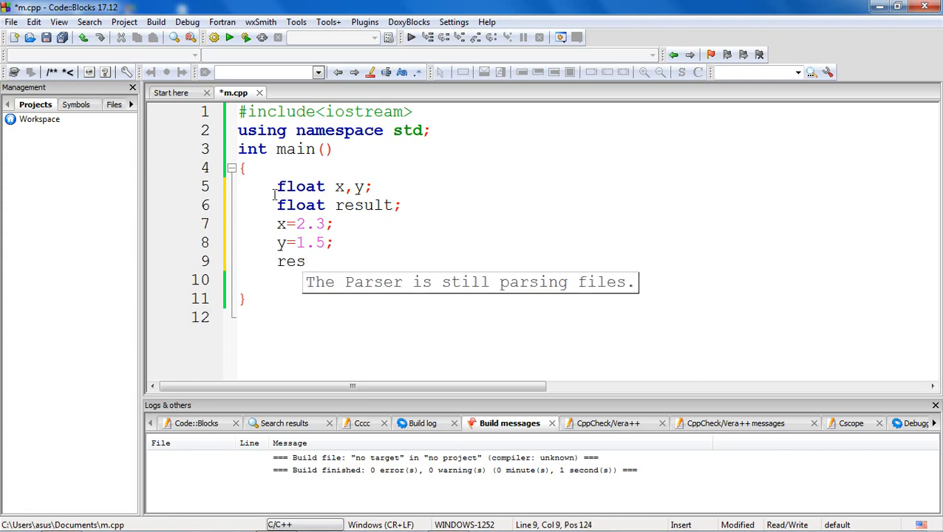
text(ult)
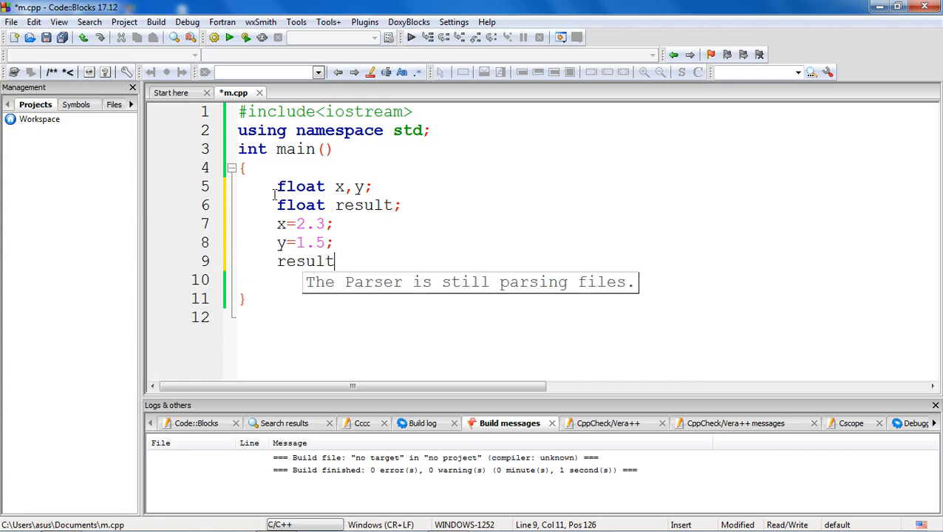
text(=)
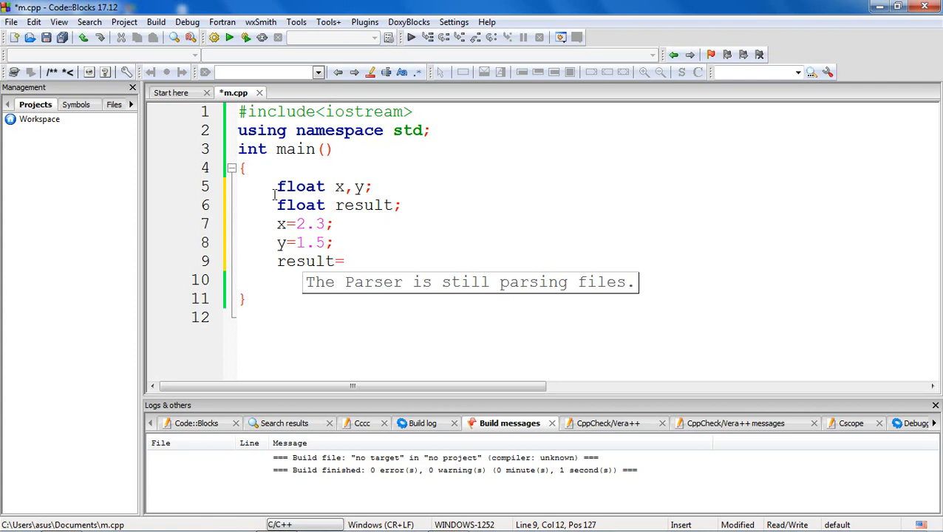
text(=x)
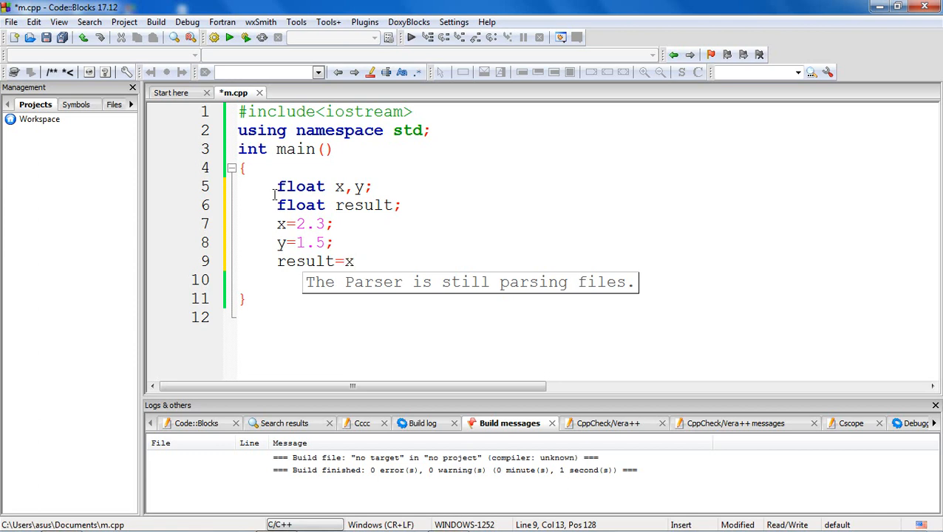
text(%y)
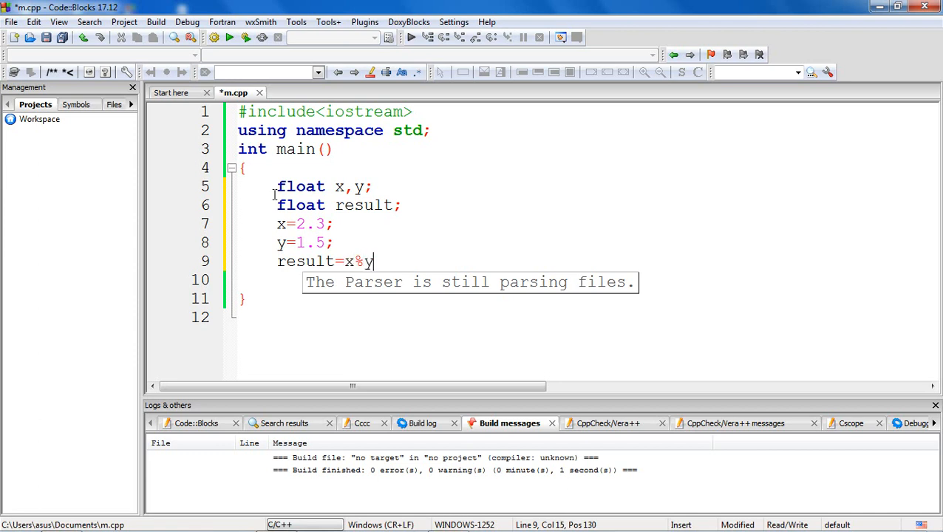
text(;)
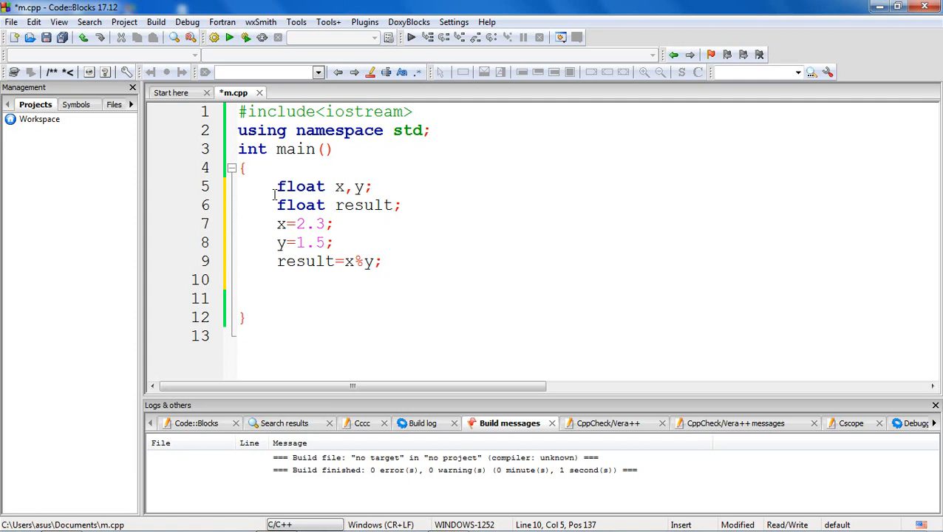
- Print result after a "result:" label, ending with endl
text(cout<<)
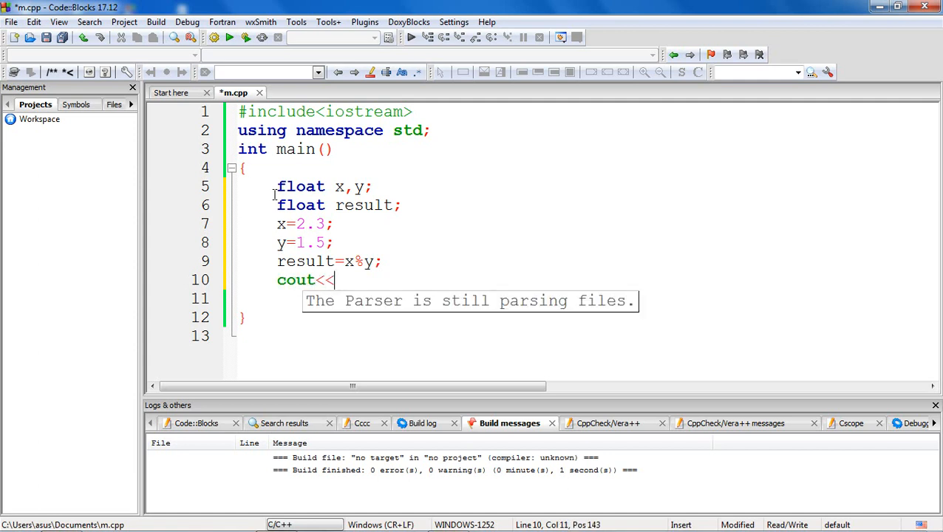
text("res)
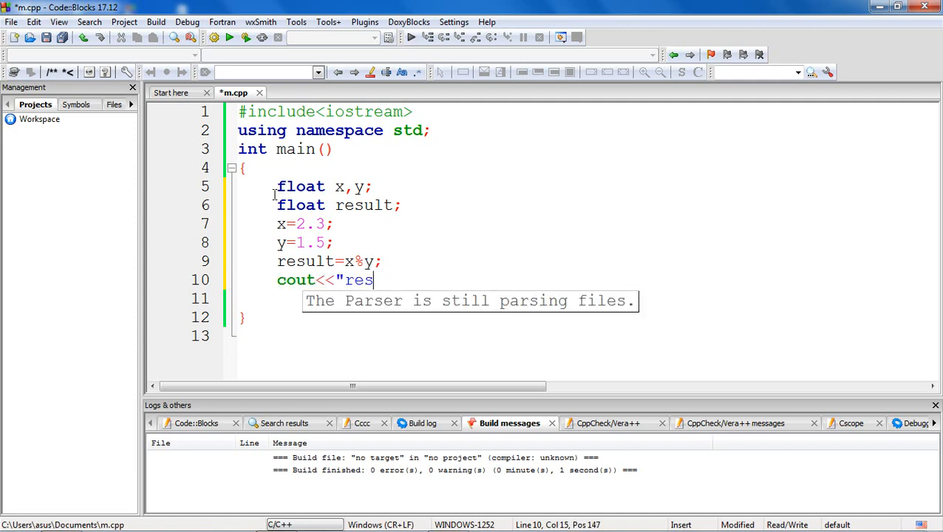
text(ult:)
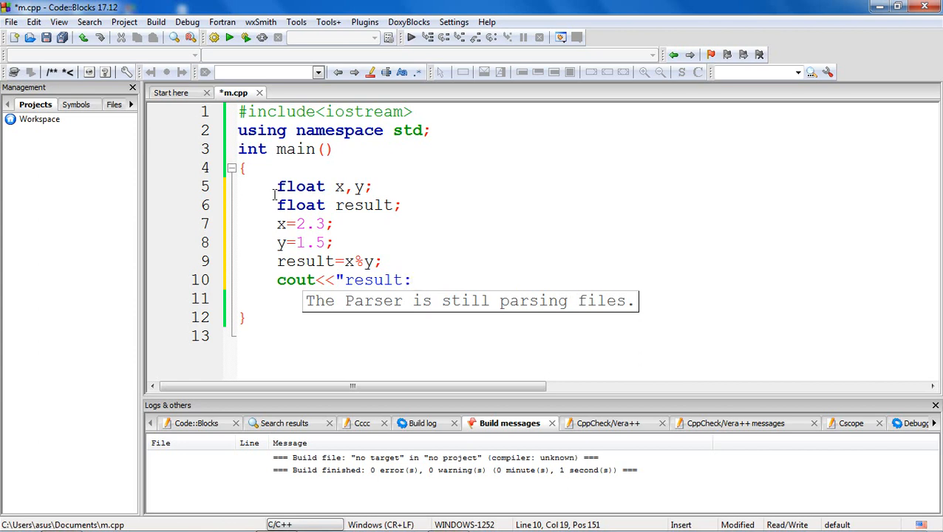
text(<<res)
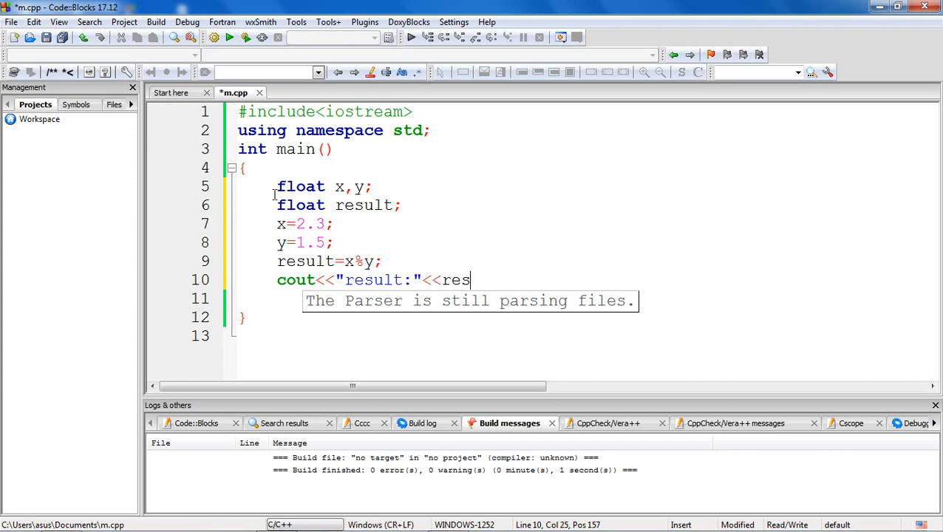
text(ult)
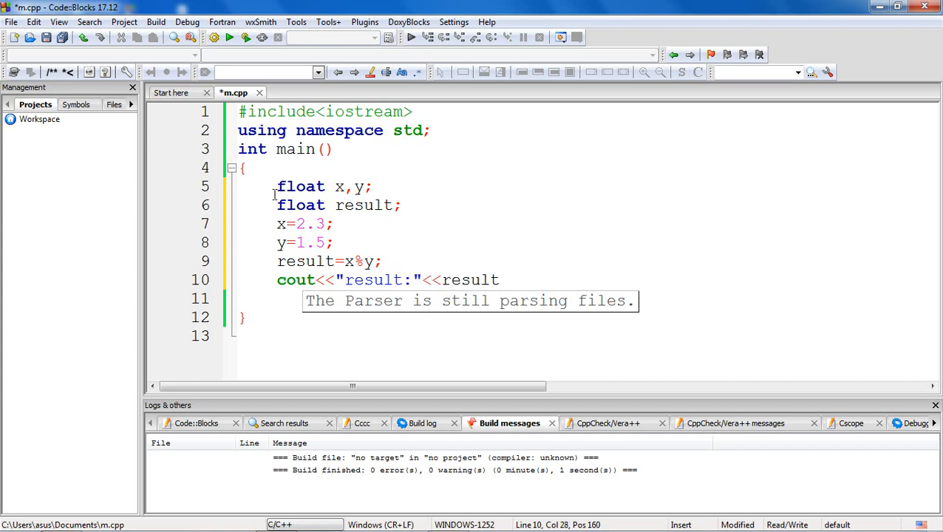
text(<<en)
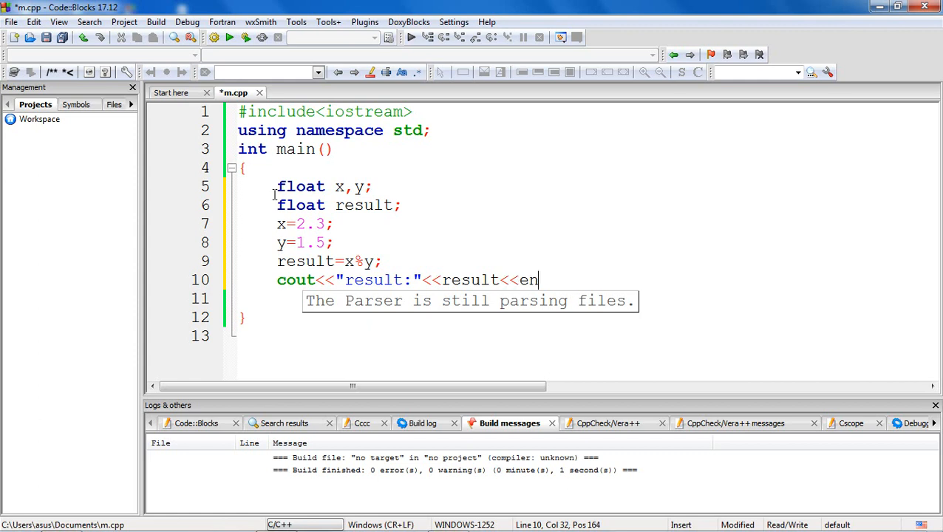
text(dl;)
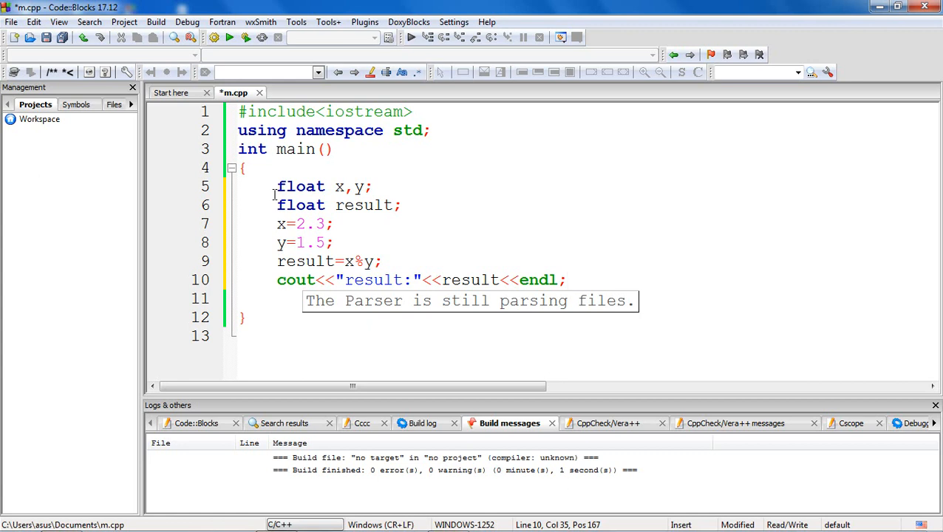
- Build the float code to show the invalid-operands error for %
click(245, 37)
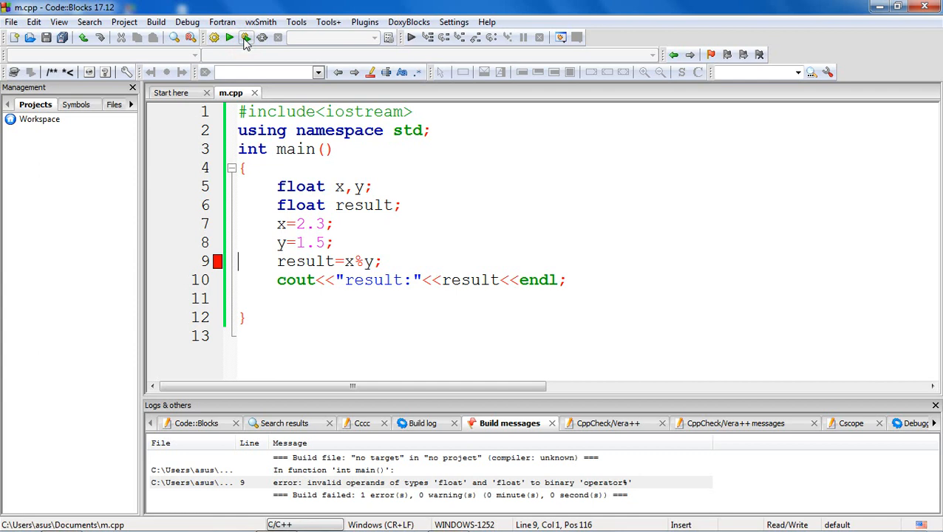
mouse_move(330, 400)
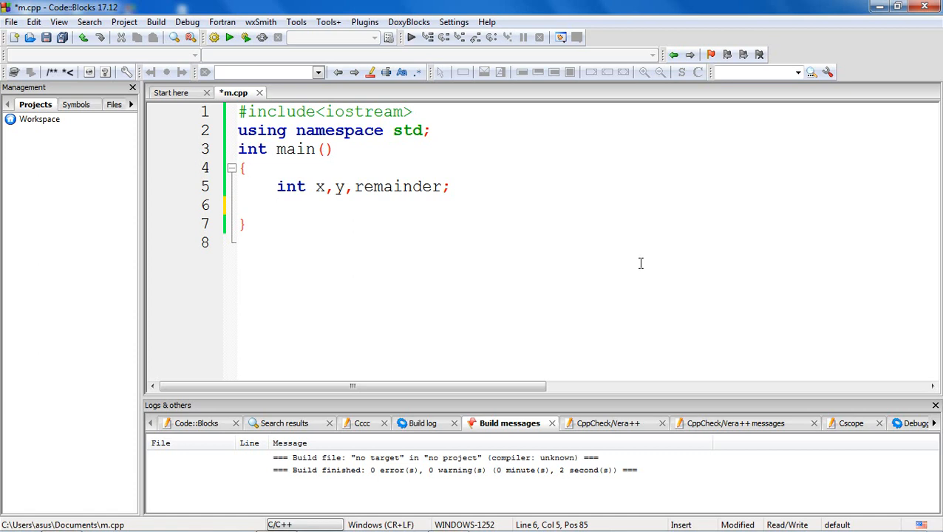
- Set x=-5 and y=3, then store x%y in remainder
text(x=)
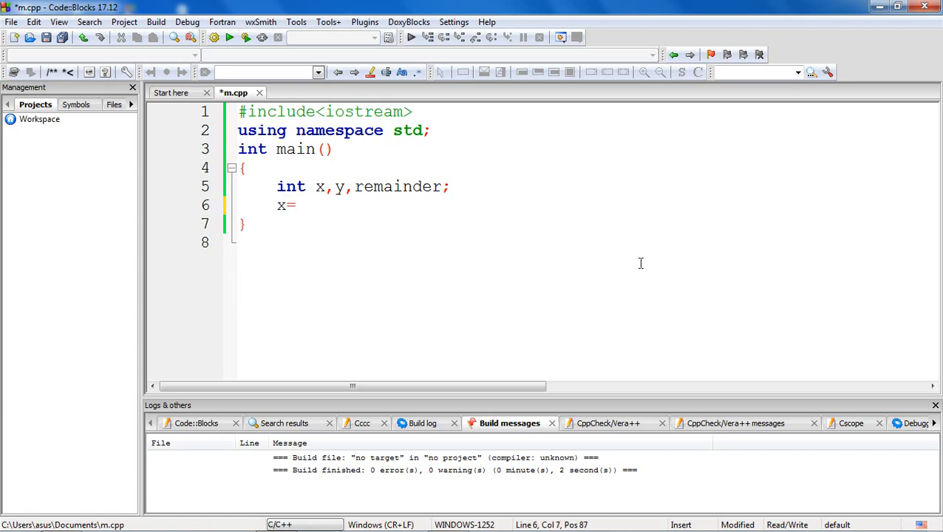
text(-5)
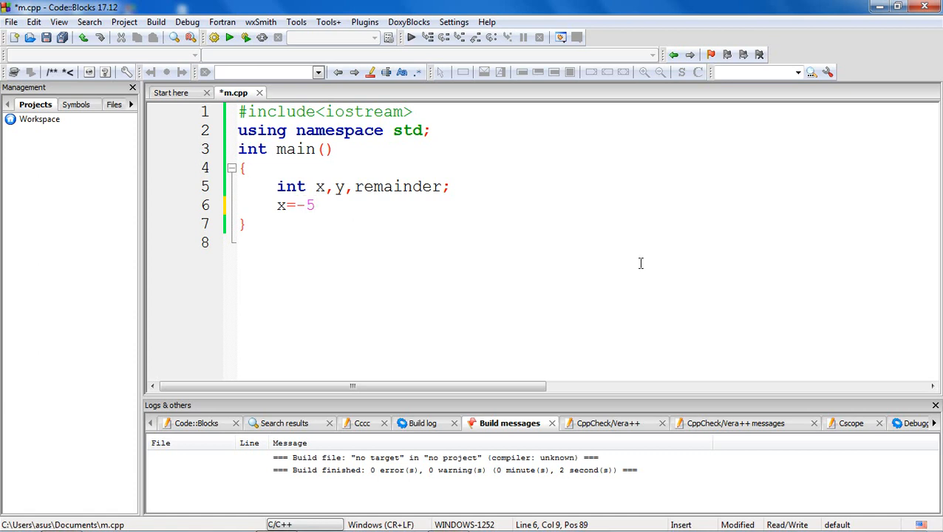
text(;)
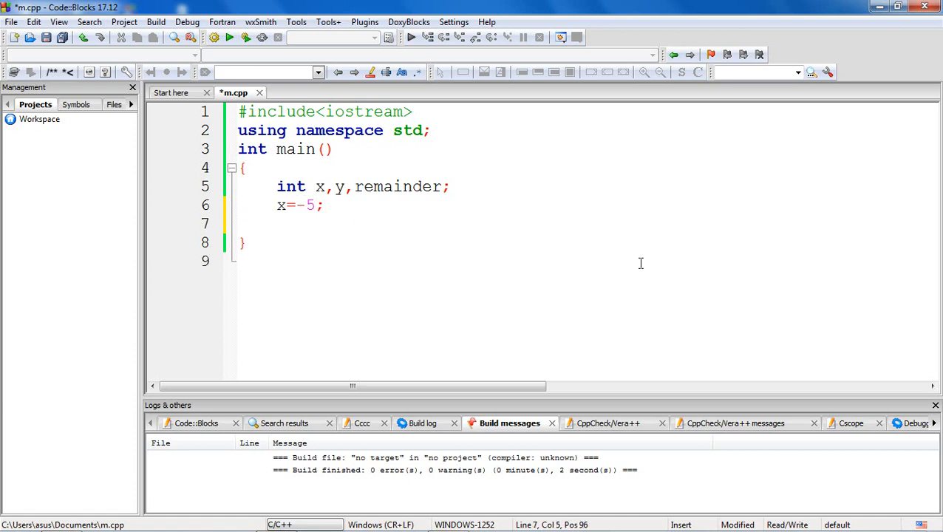
text(y=)
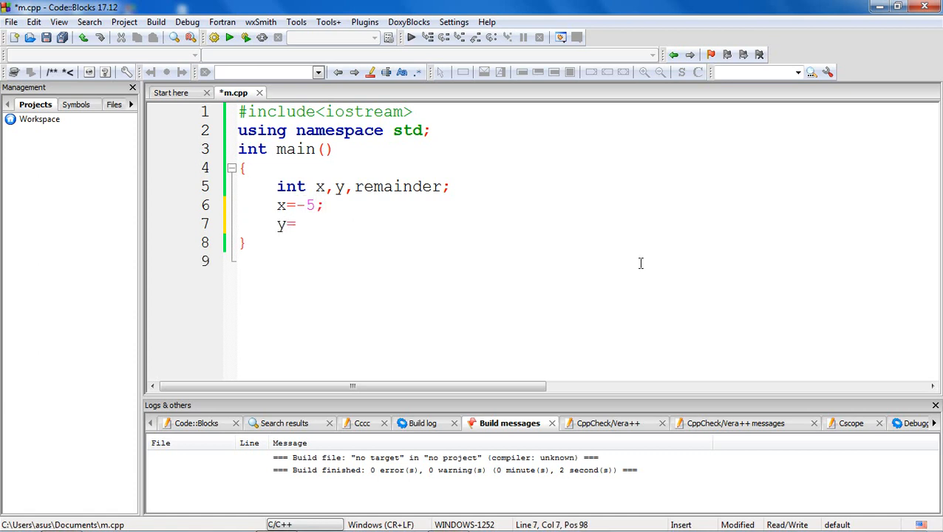
text(3;)
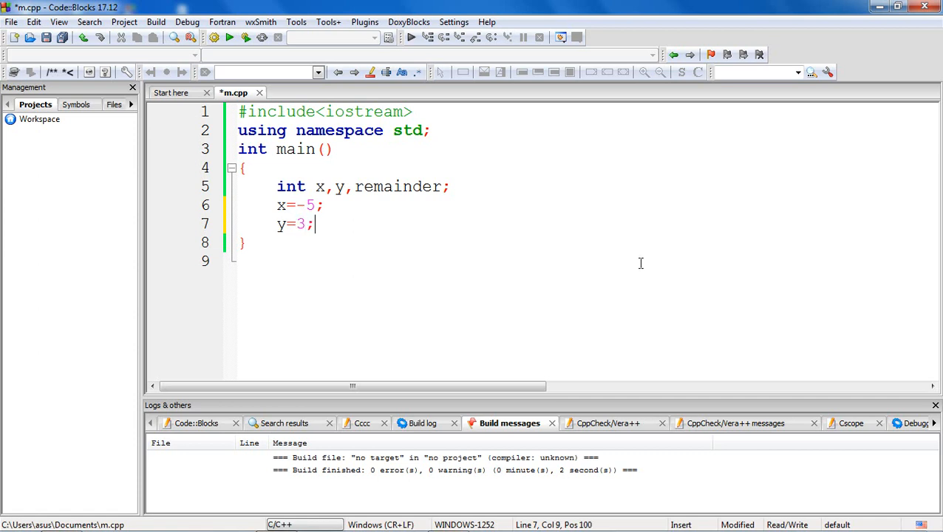
text(rema)
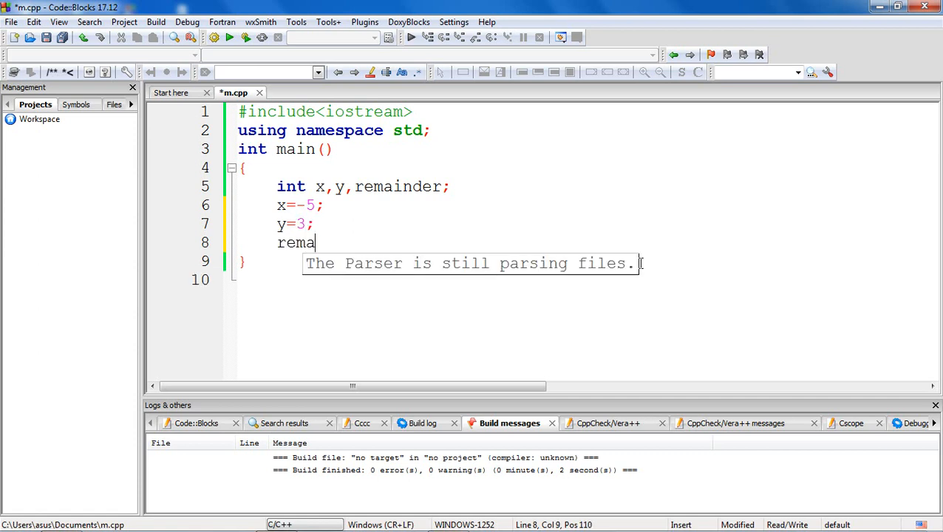
text(inder=)
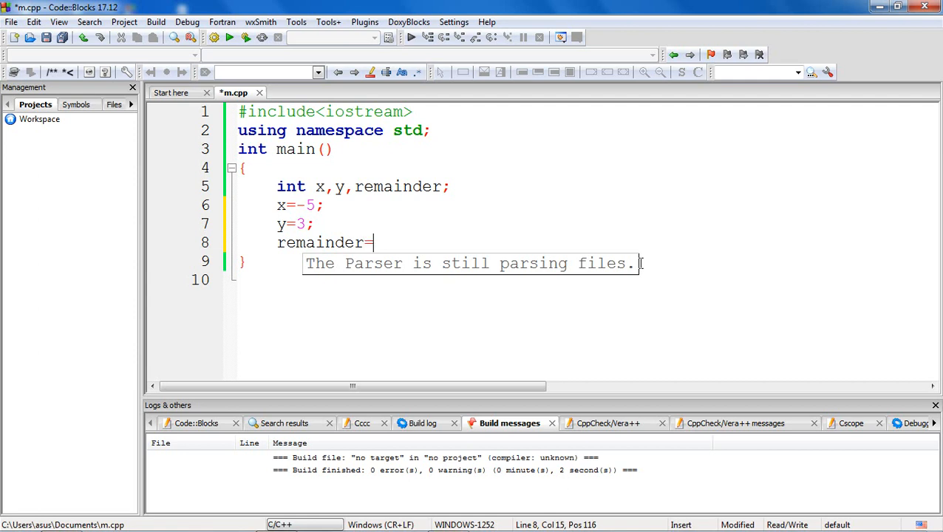
text(x)
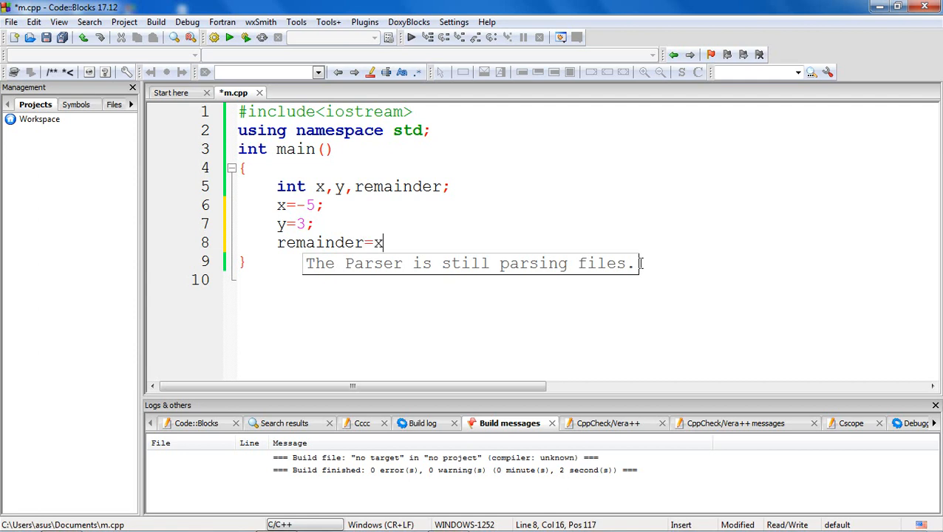
text(%y)
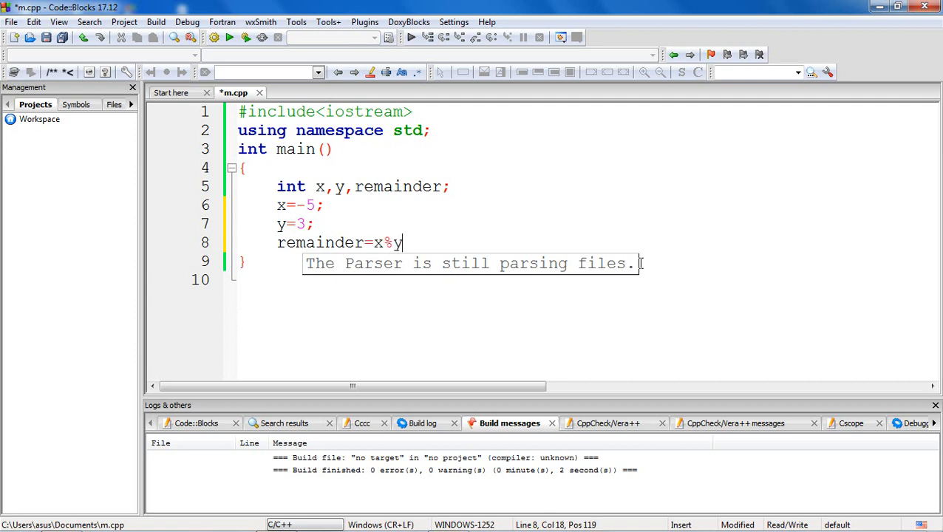
text(;)
text(cout<<")
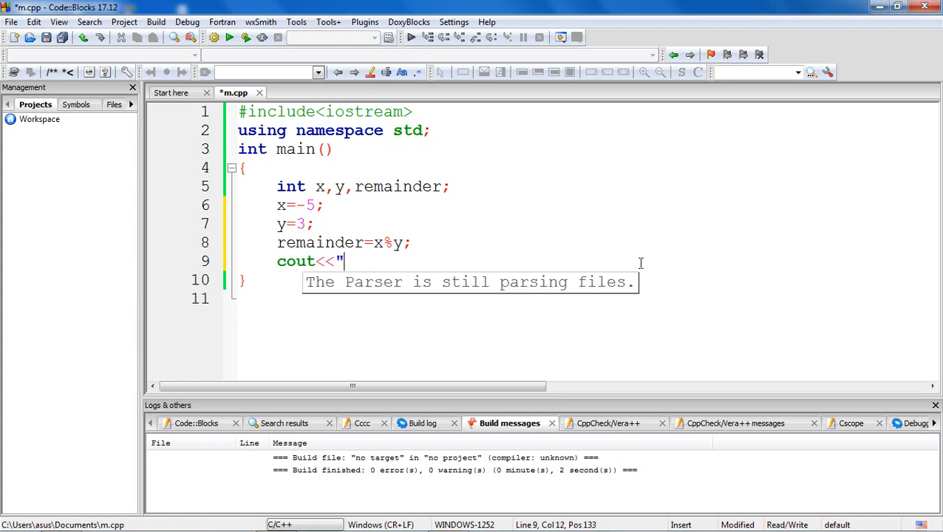
- Print remainder after a "remainder:" label, ending with endl
text(reminde)
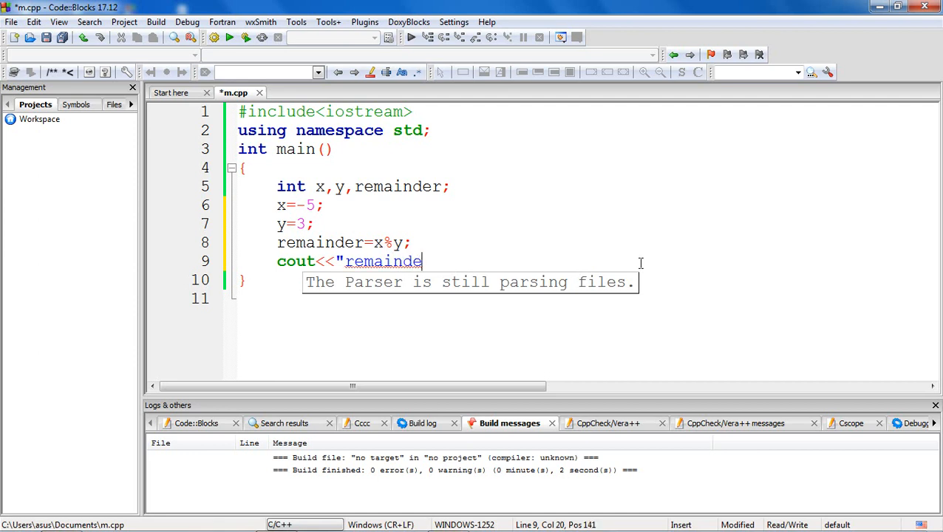
text(r:")
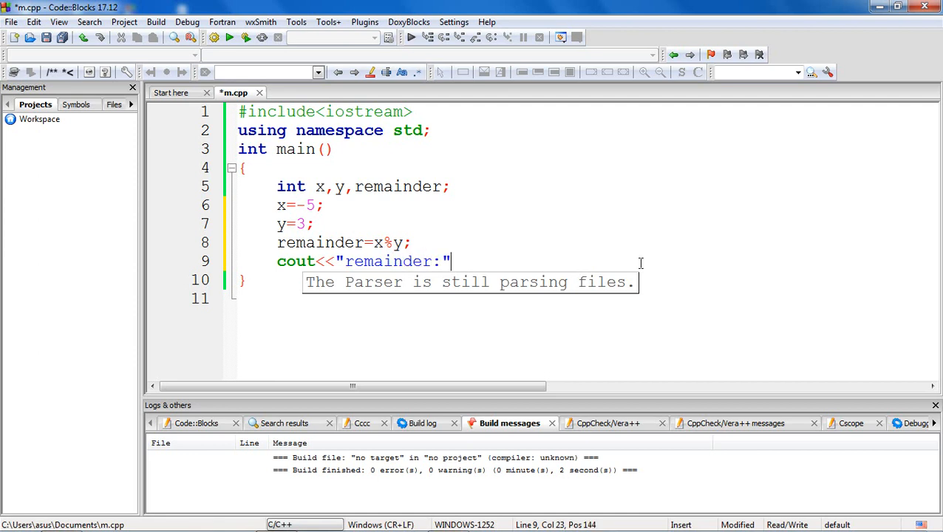
text(<<re)
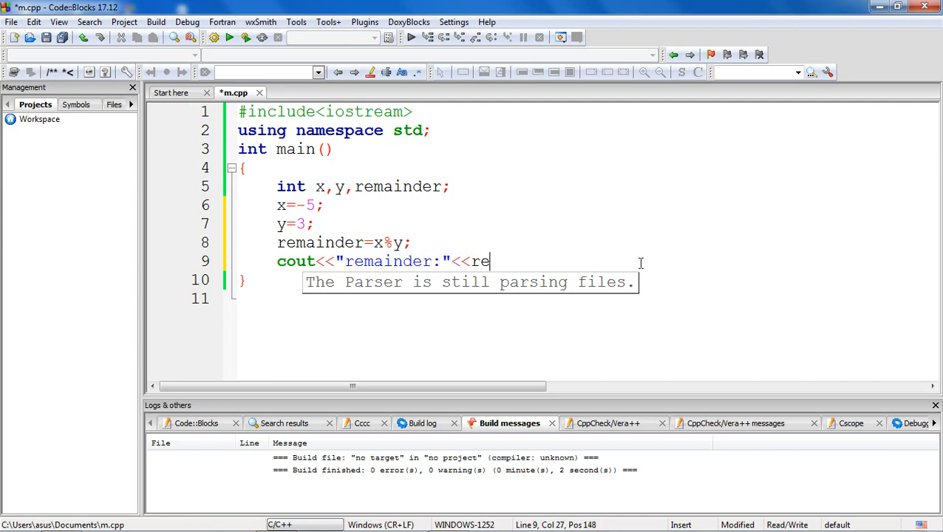
text(mainder)
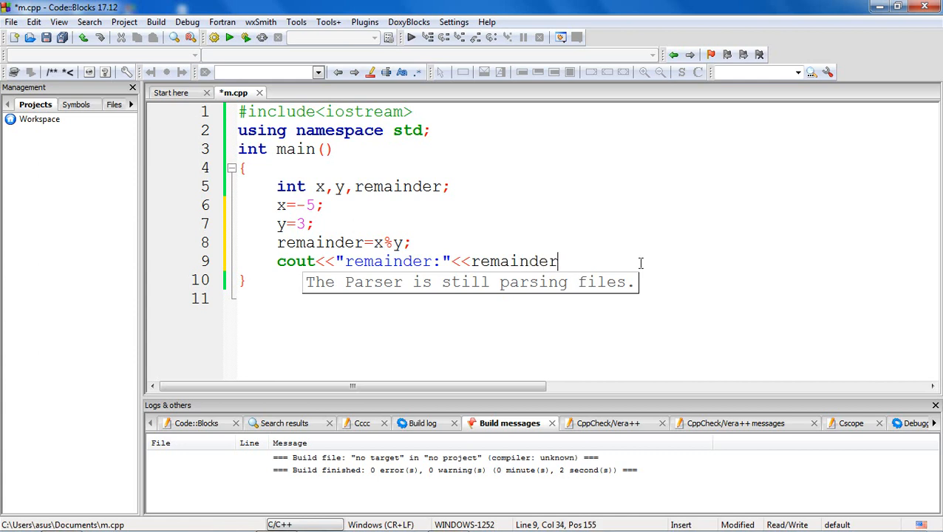
text(<<e)
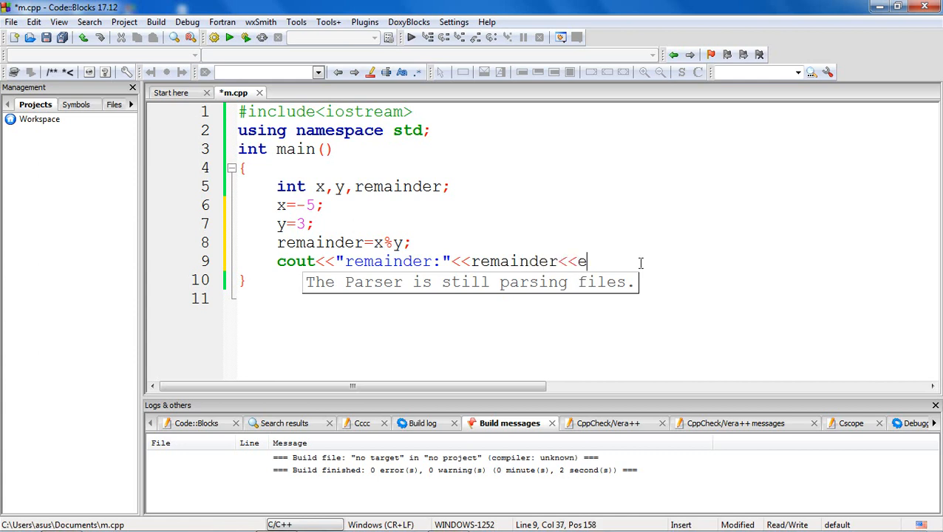
text(ndl;)
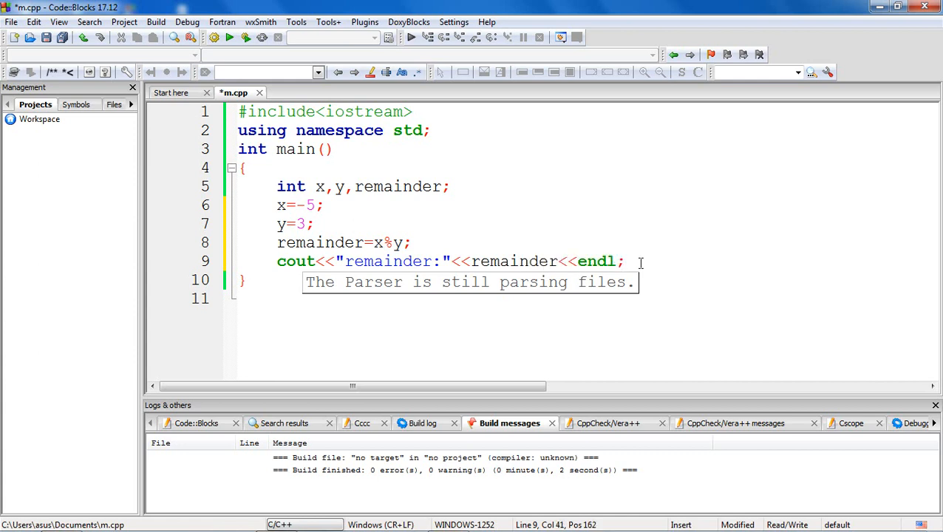
- Run the program and move the console aside to see remainder:-2
click(229, 37)
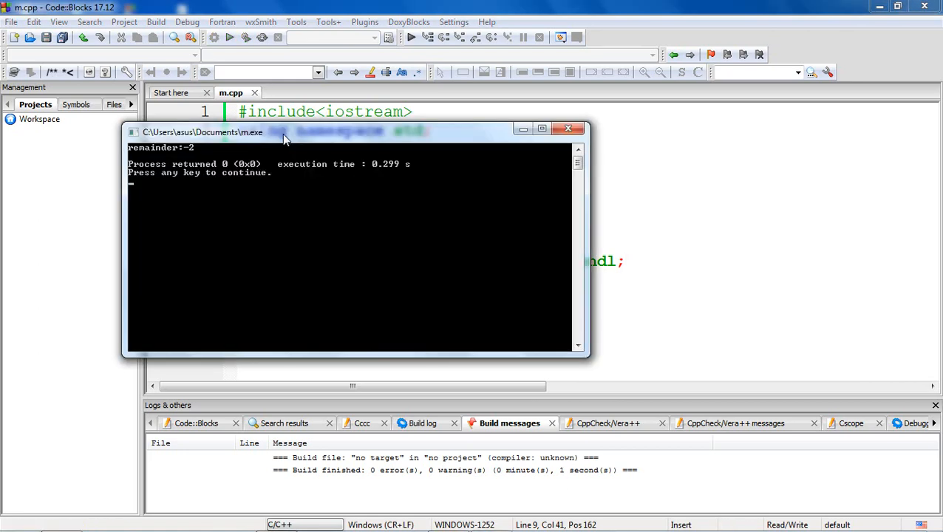
drag(285, 131, 569, 215)
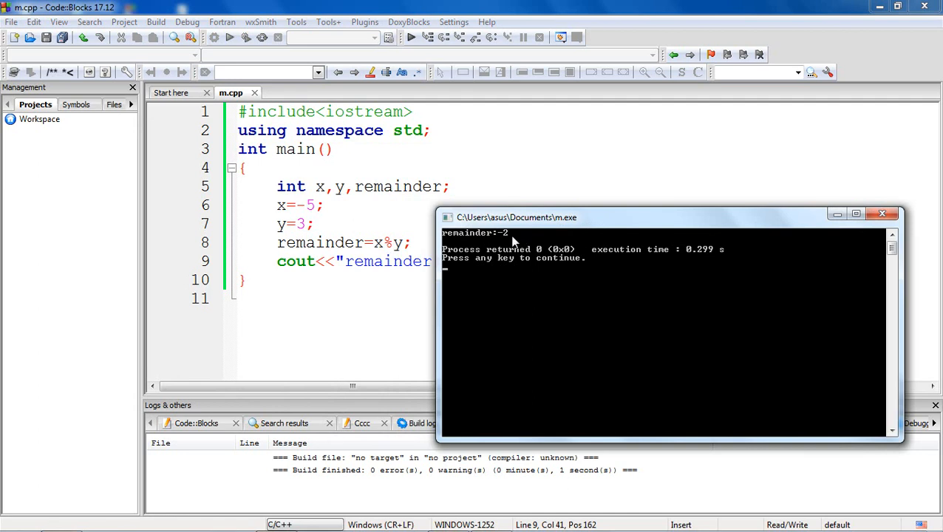
mouse_move(508, 302)
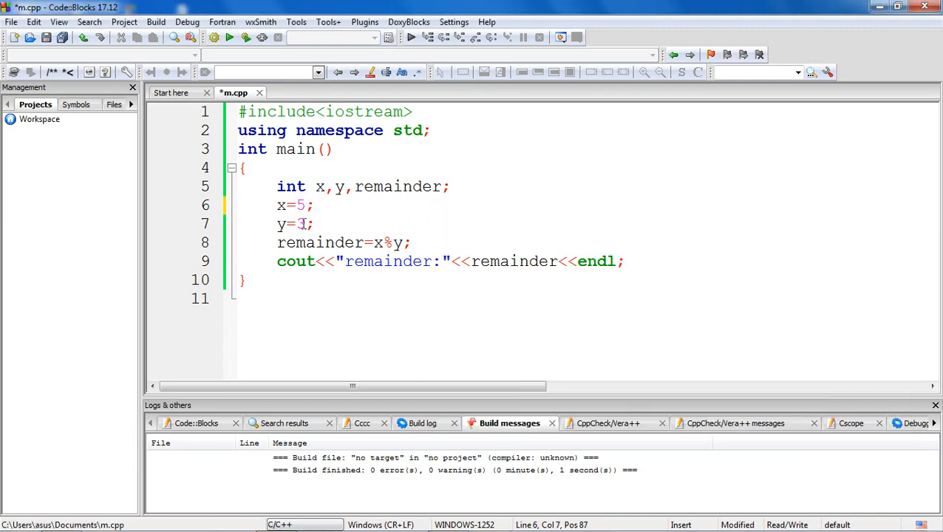
- Change y's value from 3 to -3
click(294, 223)
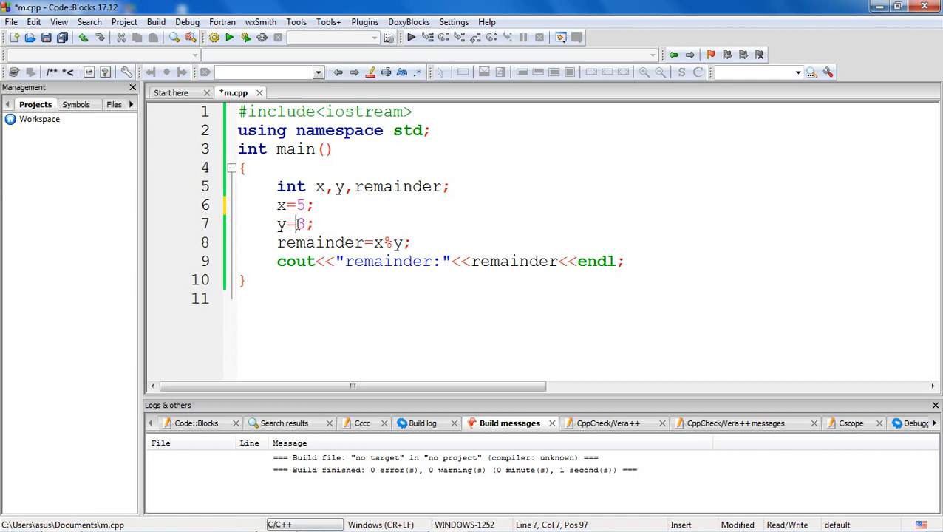
text(-)
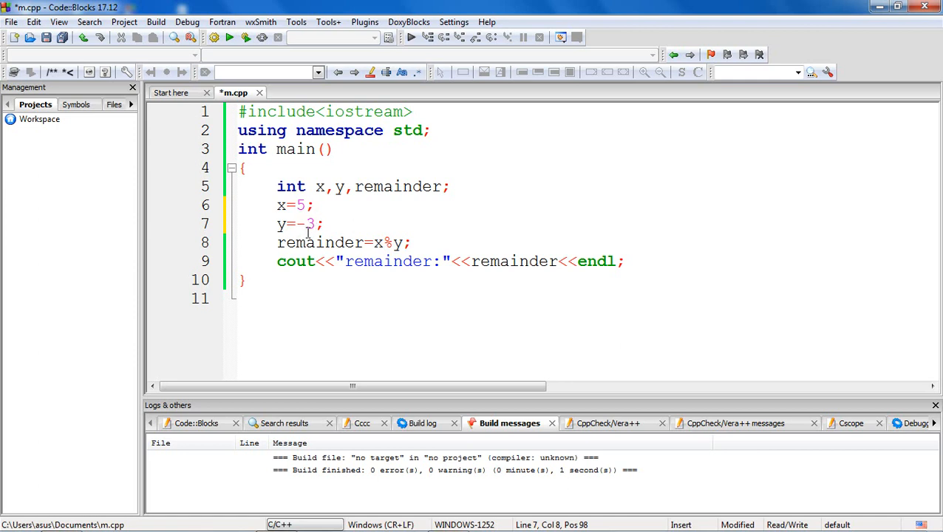
mouse_move(346, 275)
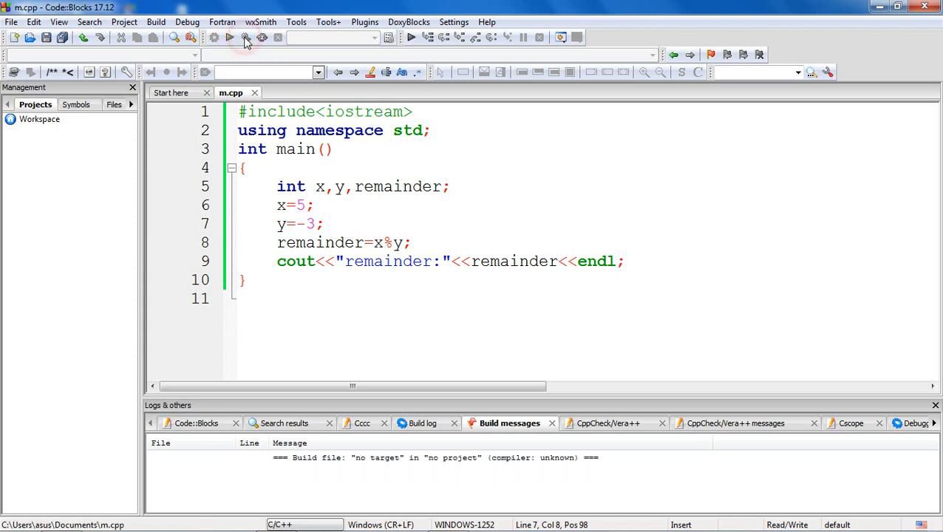
- Run with x=5, y=-3 and move the console beside the code, showing remainder:2
click(245, 38)
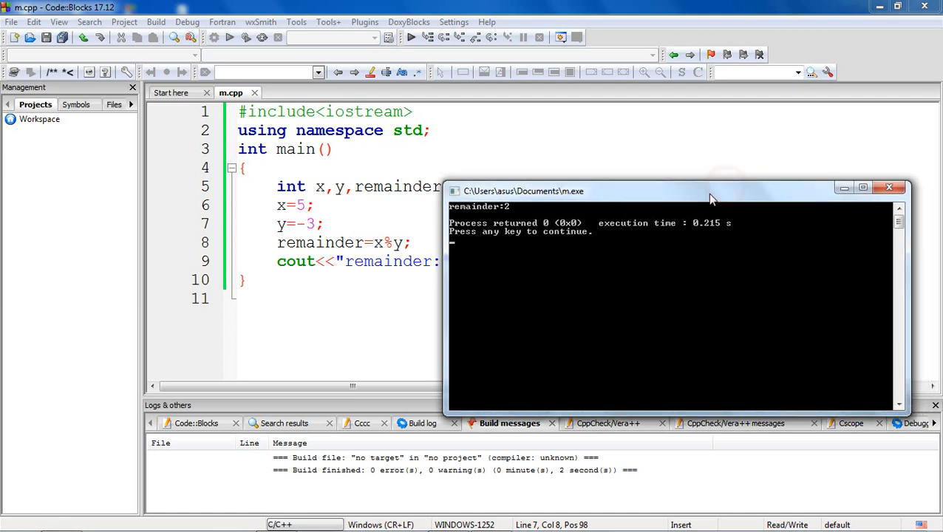
drag(709, 190, 626, 192)
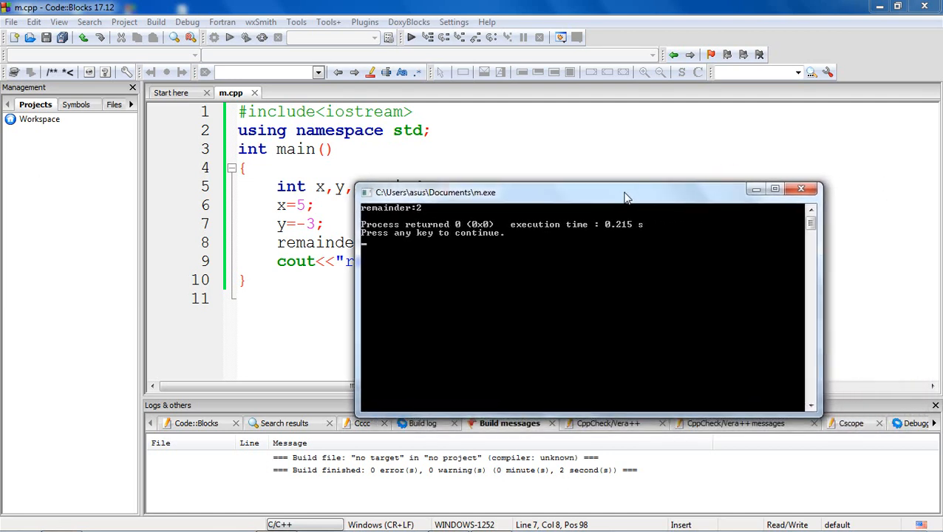
mouse_move(506, 229)
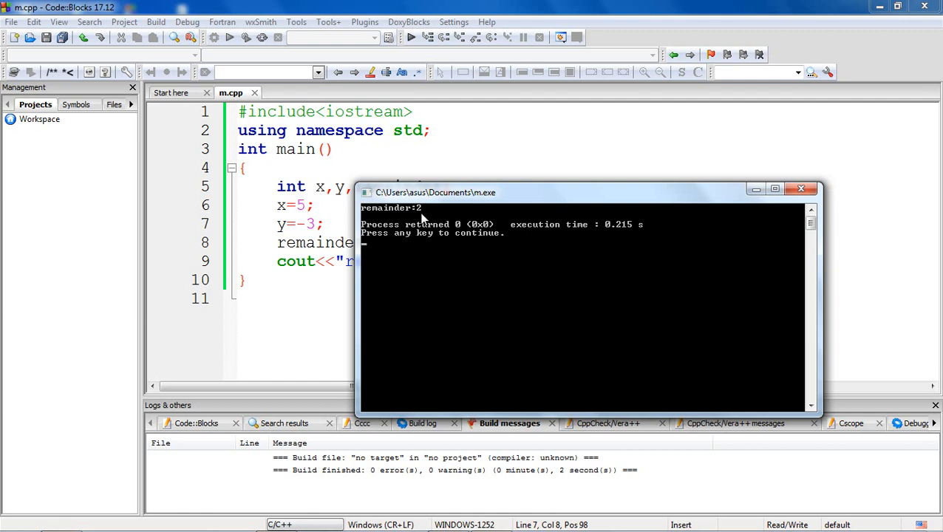
mouse_move(443, 266)
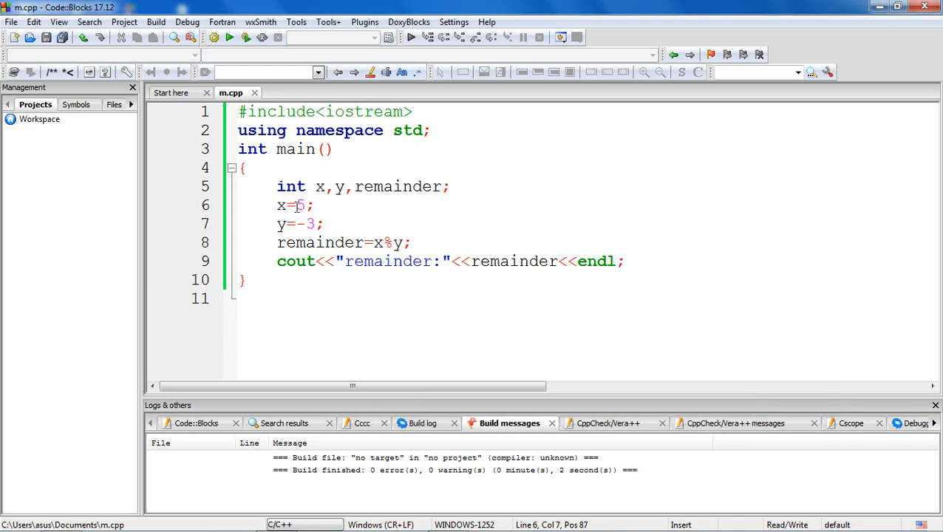
- Enter two minus characters in the m.cpp editor
text(-)
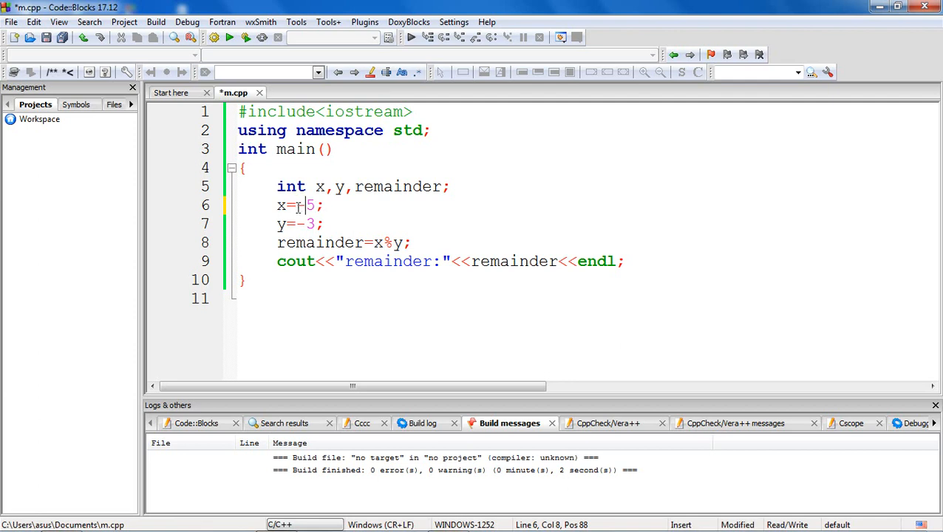
text(-)
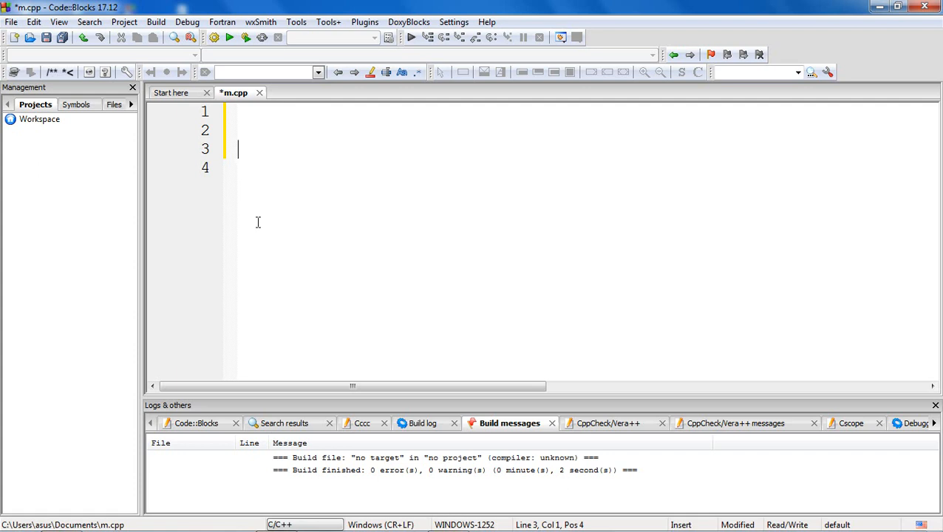
- Type the note "12%2 if reamider is 0----even no else odd" on line 3 of m.cpp
text(12)
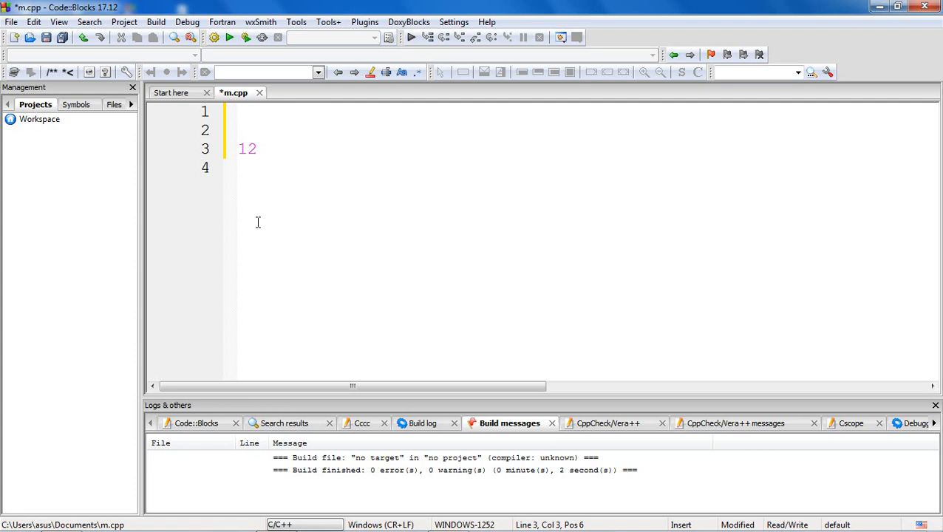
text(%)
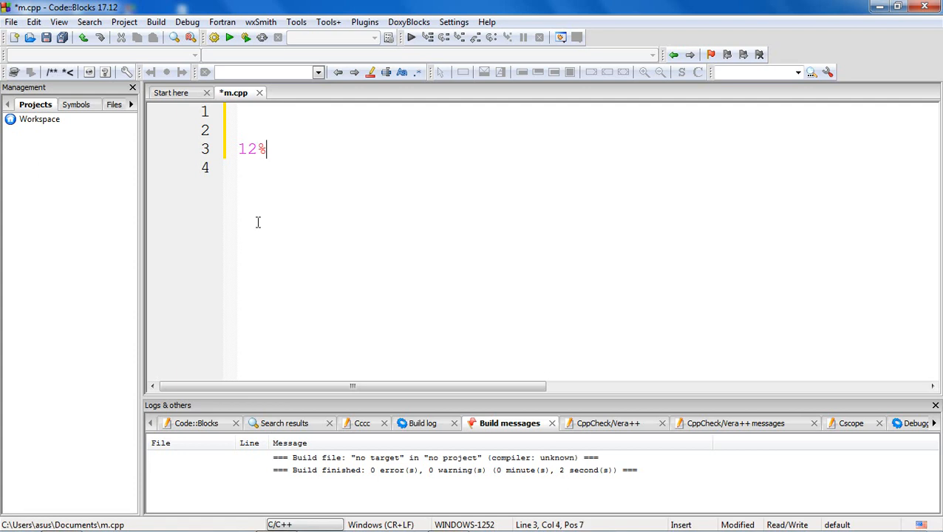
text(2)
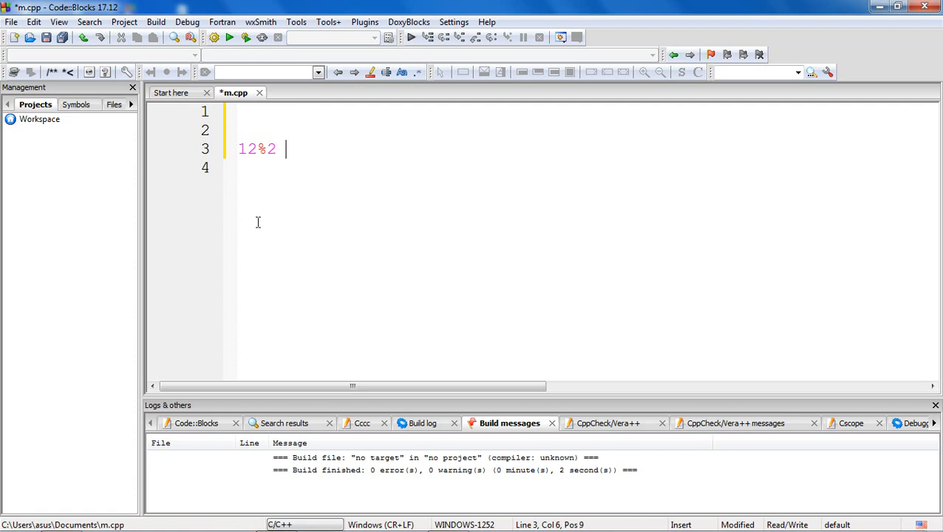
text(if reamider is 0)
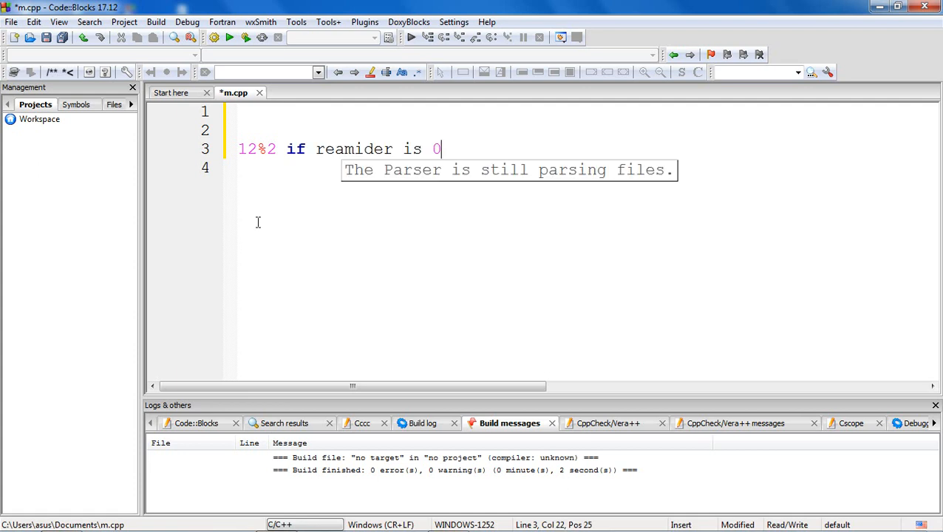
text(----ev)
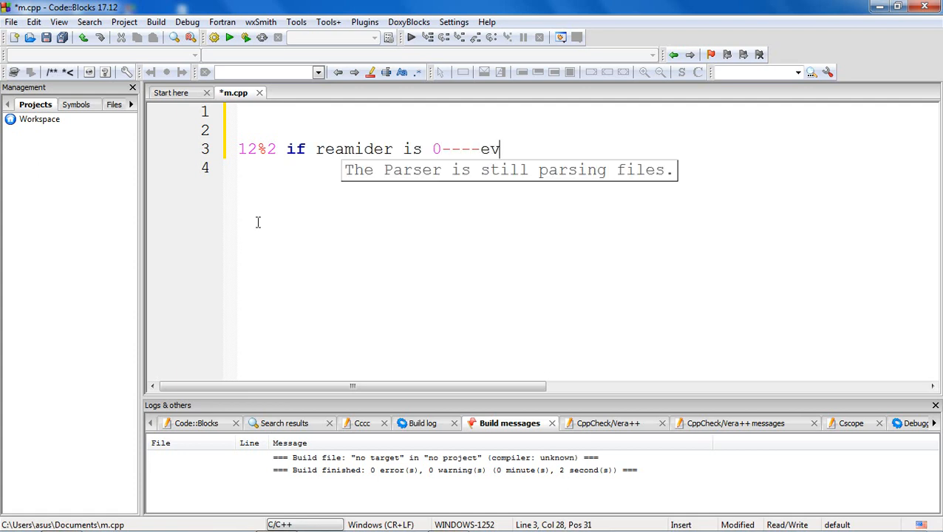
text(en no)
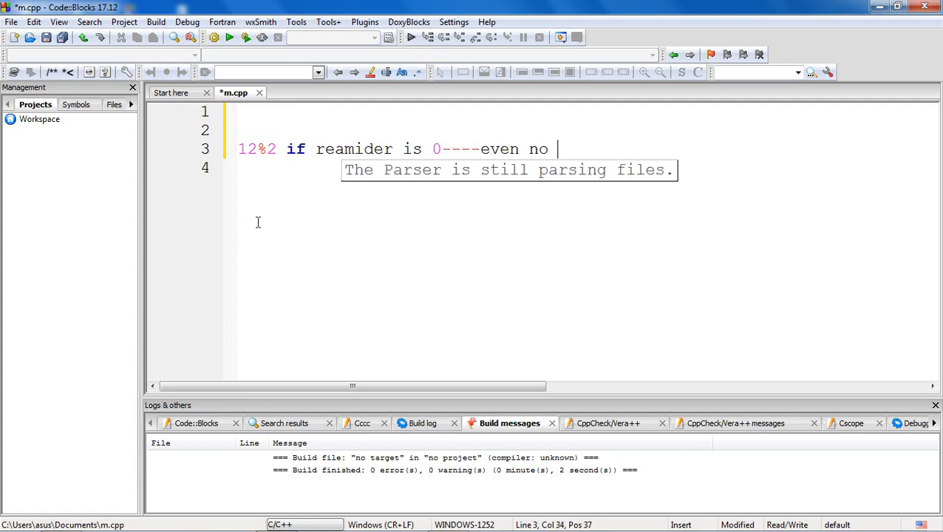
text(else o)
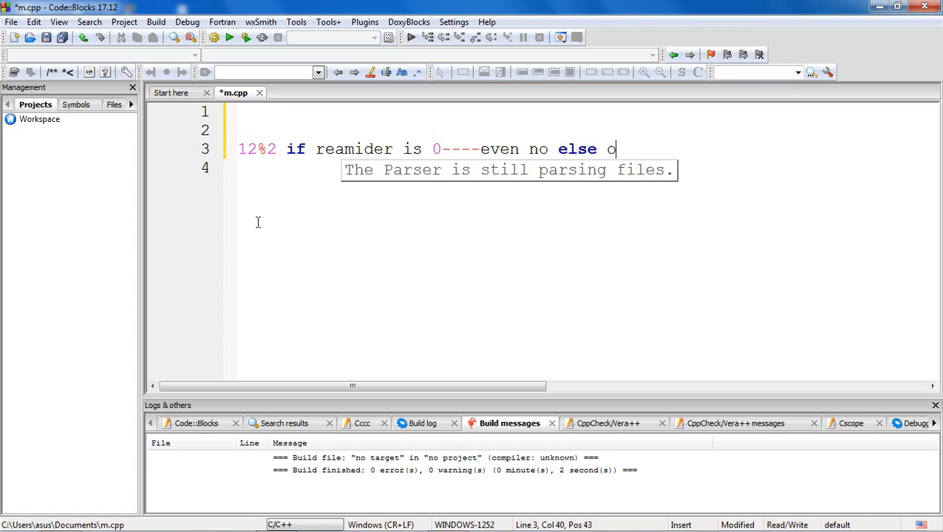
text(dd)
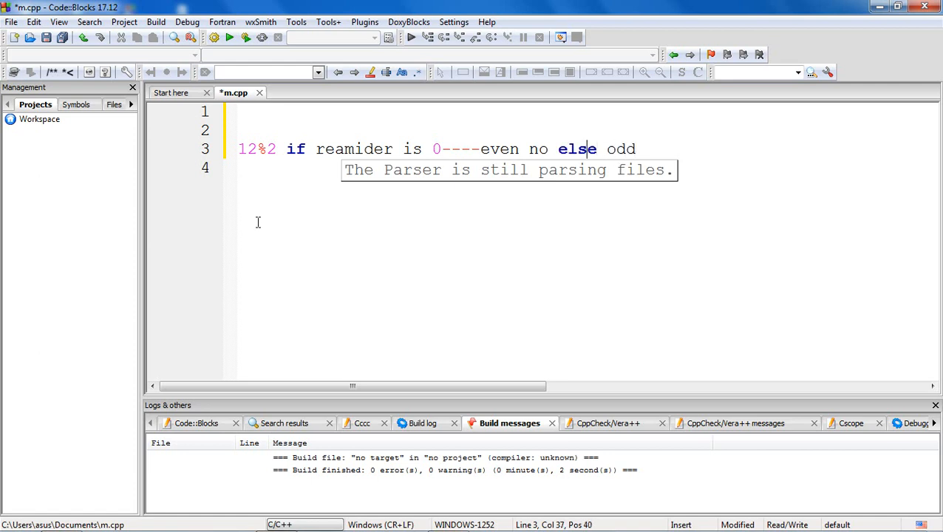
- Prefix the even/odd note on line 3 with // to make it a comment
click(247, 148)
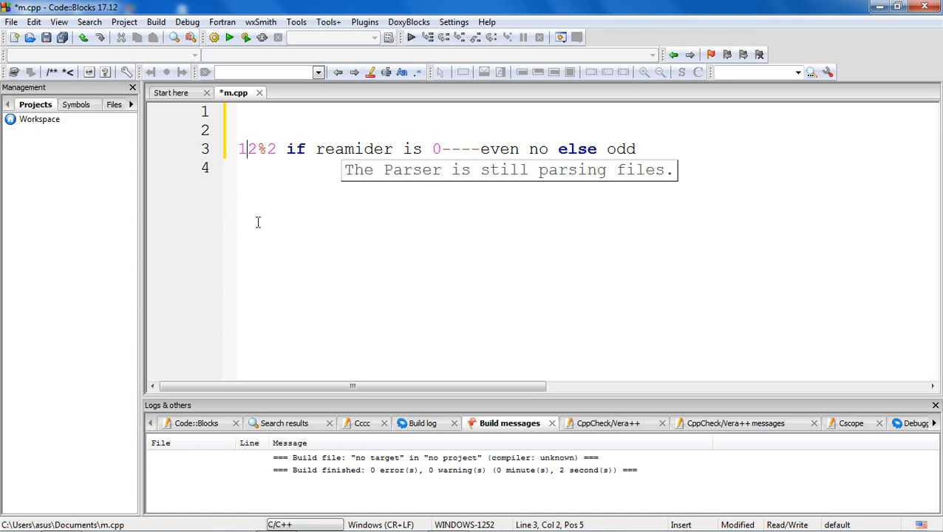
text(//)
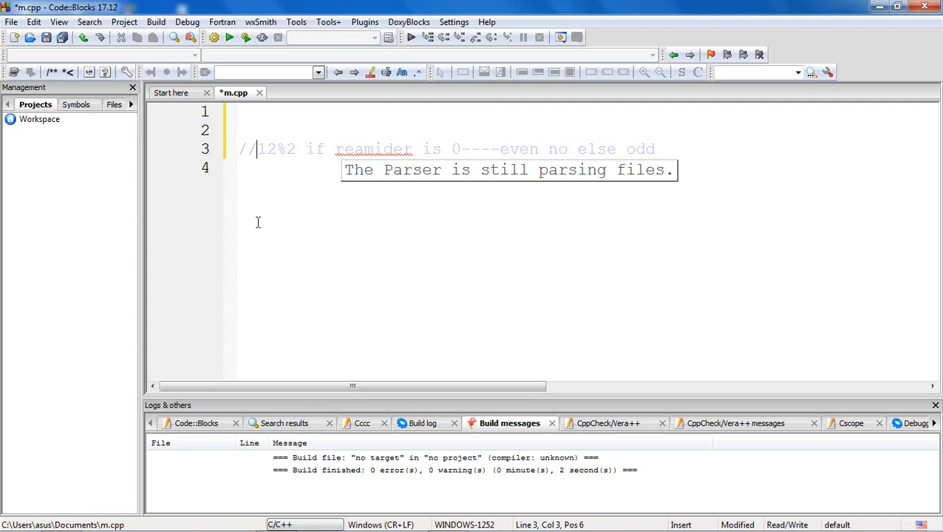
mouse_move(358, 224)
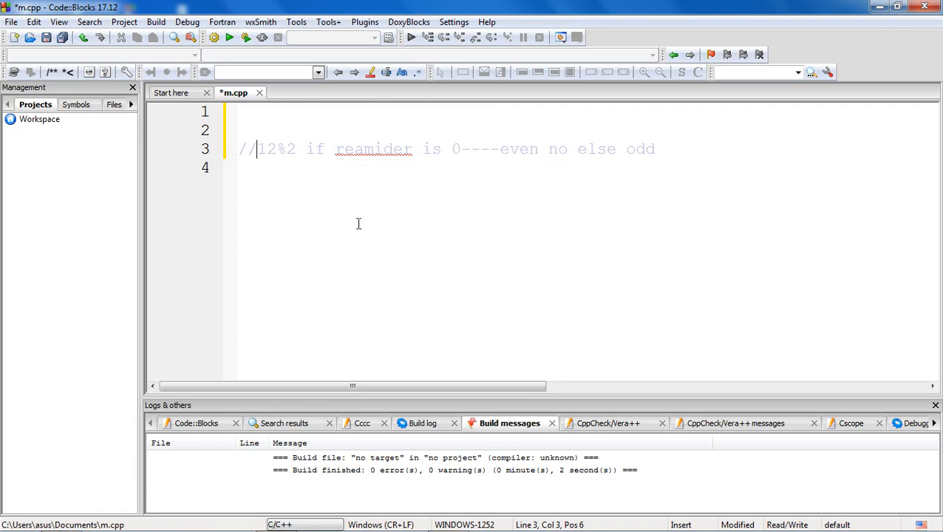